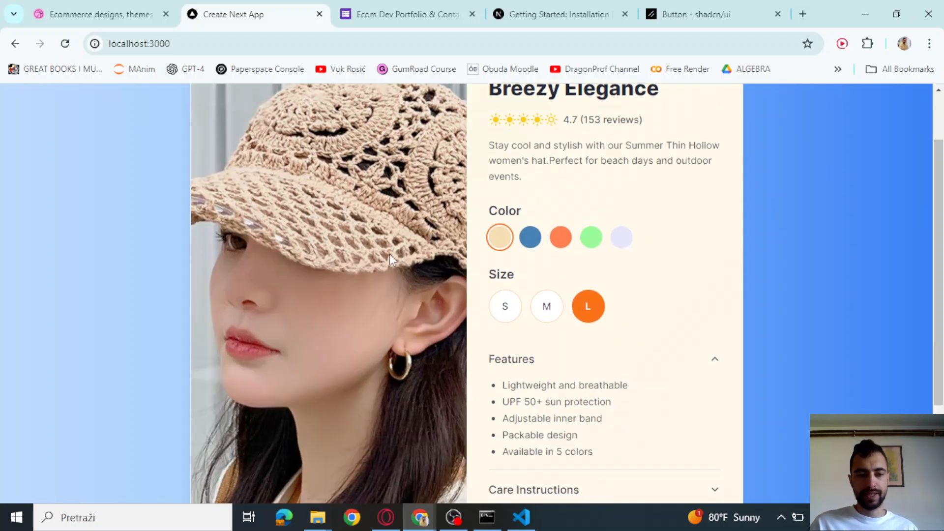
Choose the mint green hat colour on the local Breezy Elegance product page.
{"action": "scroll", "scroll_direction": "up", "scroll_amount": 3}
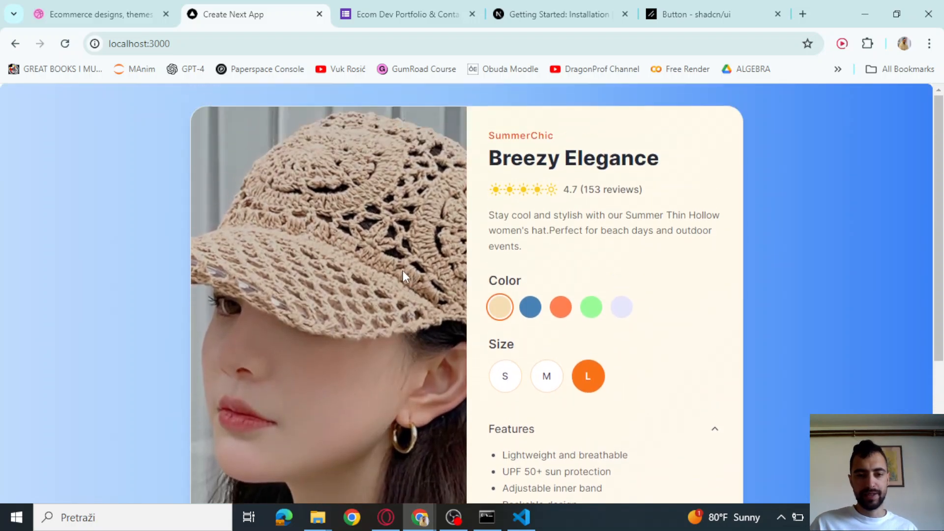
{"action": "left_click", "coordinate": [560, 307]}
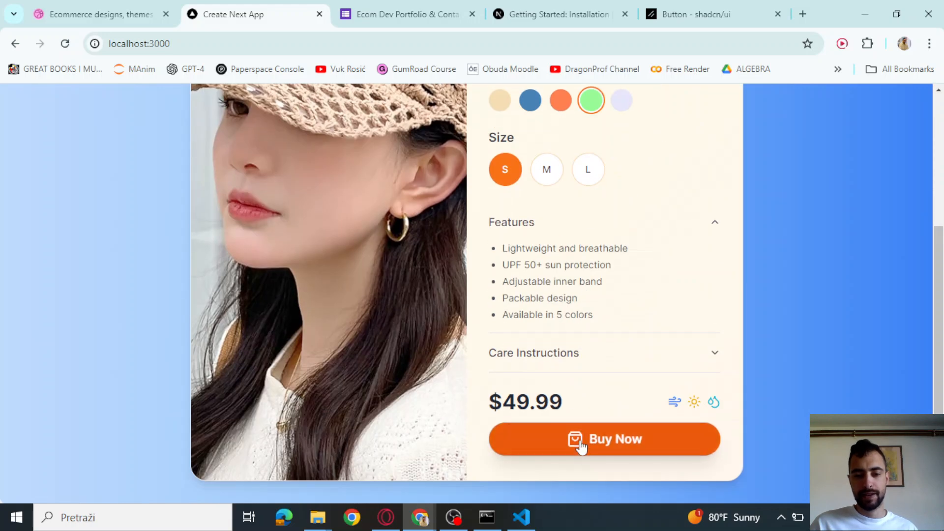
{"action": "mouse_move", "coordinate": [701, 230]}
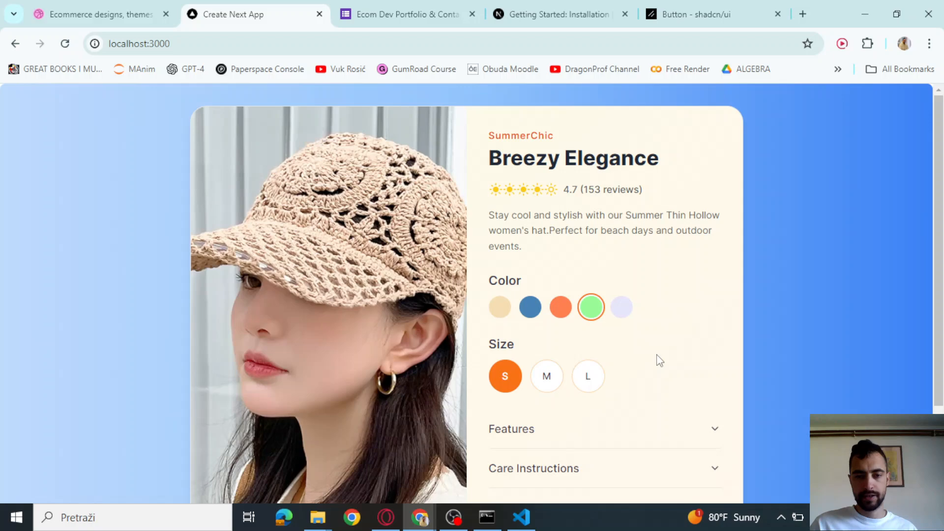
{"action": "scroll", "scroll_direction": "down", "scroll_amount": 3}
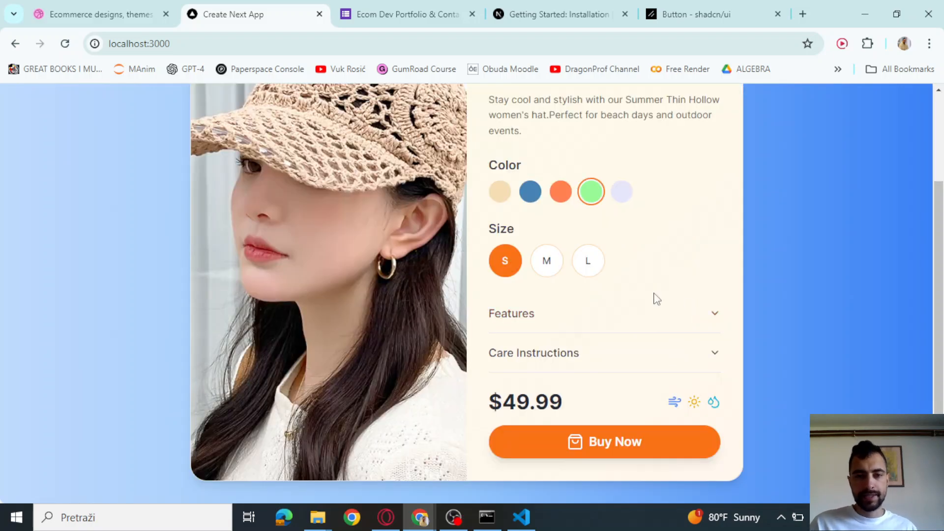
Glance through the portfolio form page before returning to the app.
{"action": "left_click", "coordinate": [403, 14]}
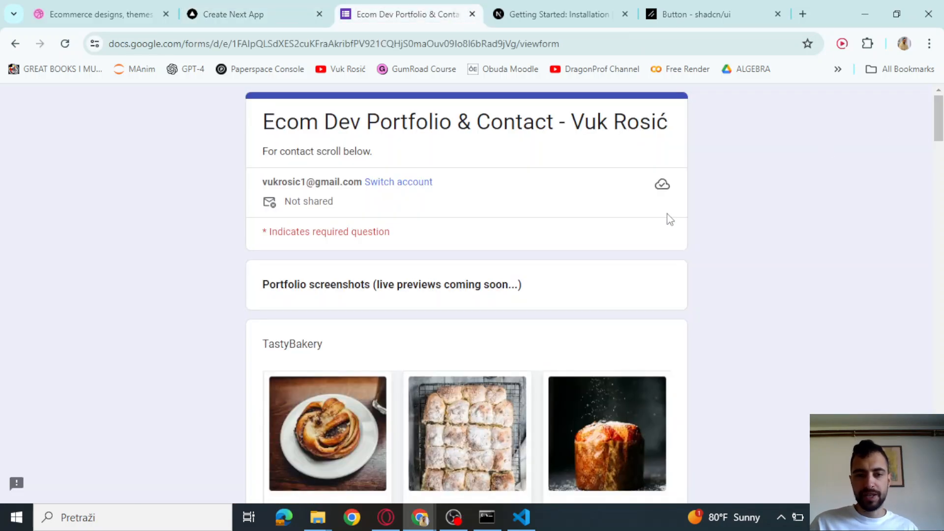
{"action": "scroll", "scroll_direction": "down", "scroll_amount": 3}
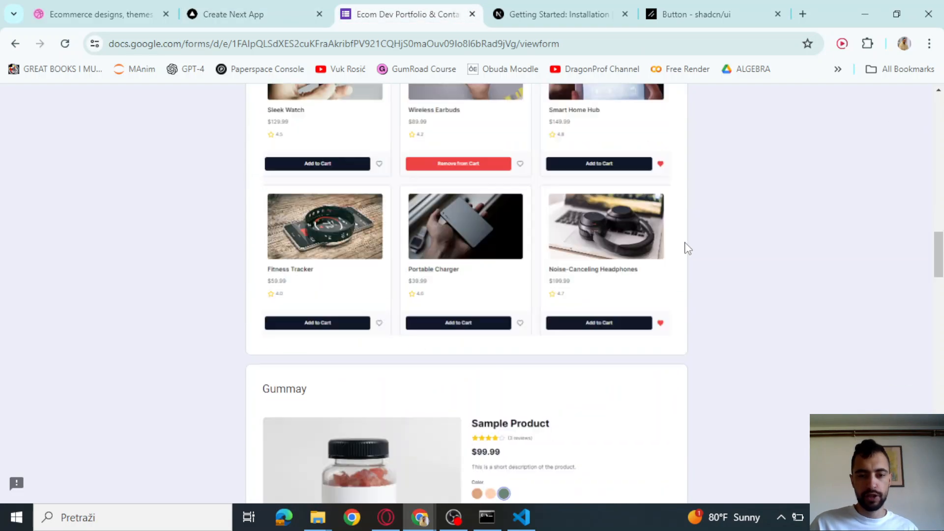
{"action": "scroll", "scroll_direction": "down", "scroll_amount": 3}
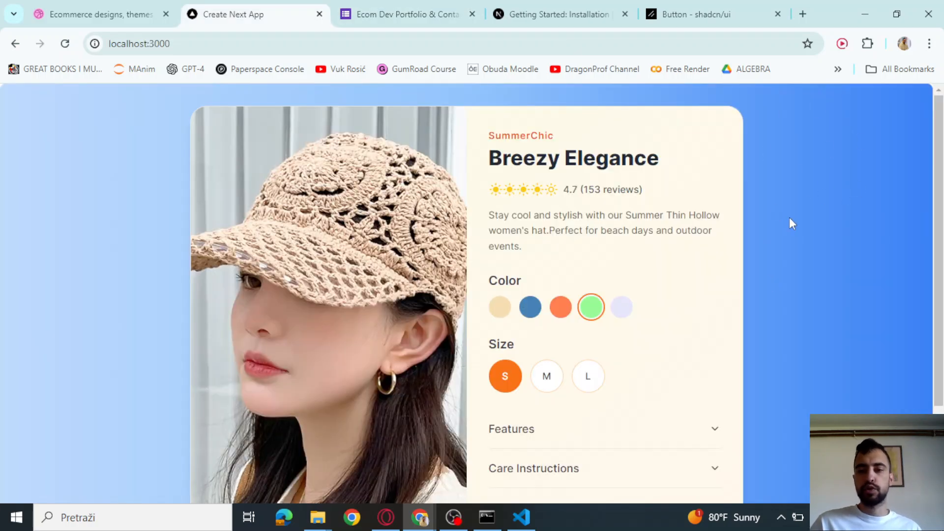
{"action": "left_click", "coordinate": [521, 518]}
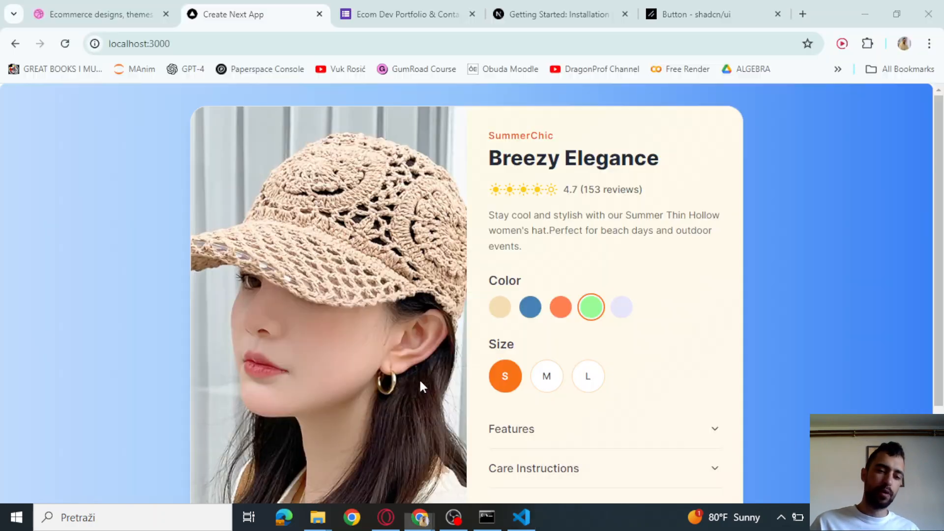
{"action": "mouse_move", "coordinate": [454, 358]}
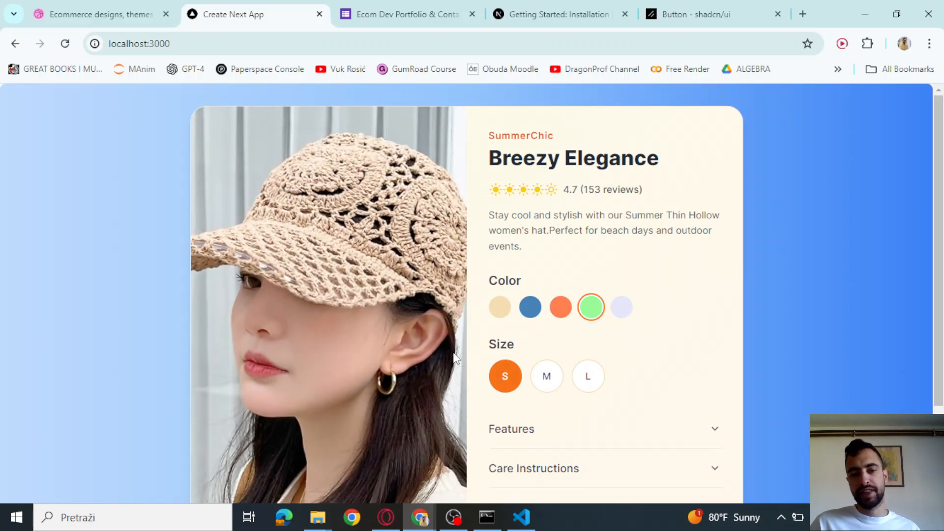
Collapse the app folder, open SummerHatProductCard.tsx with the Explorer hidden, then head to the browser docs.
{"action": "left_click", "coordinate": [522, 518]}
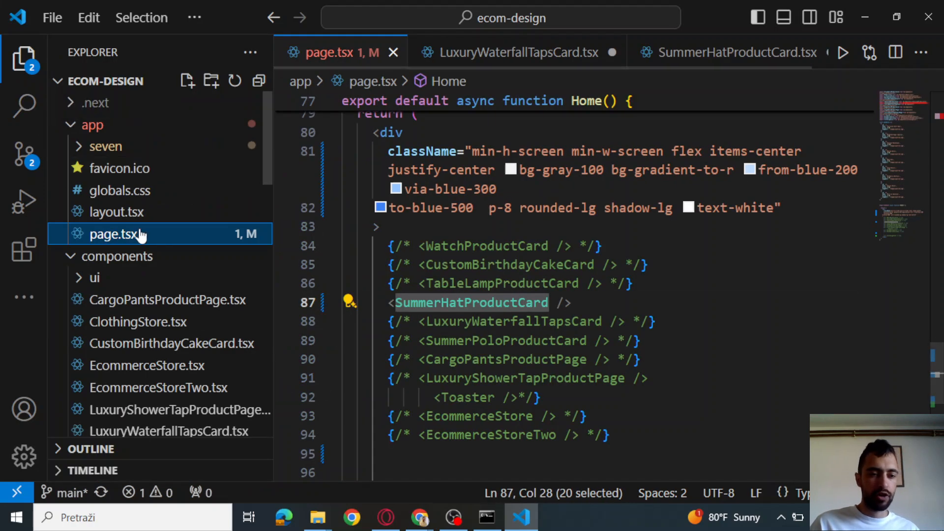
{"action": "left_click", "coordinate": [92, 125]}
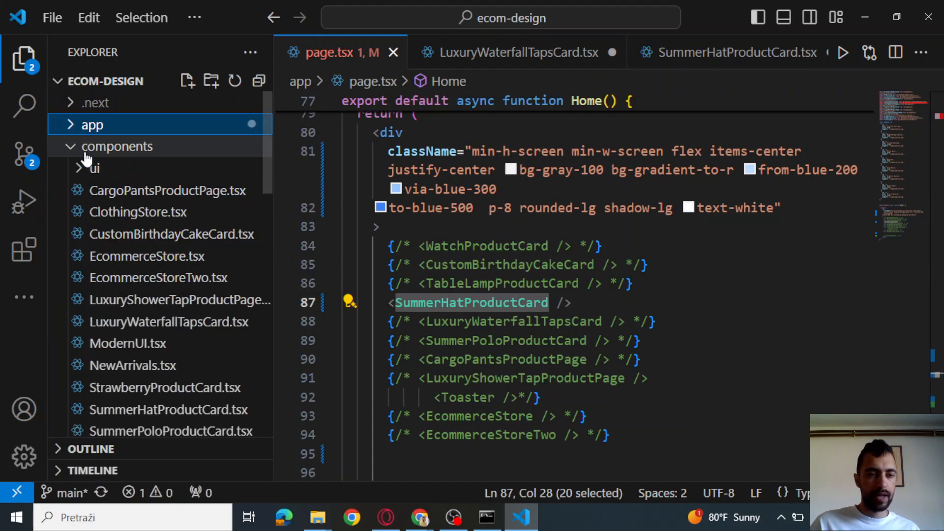
{"action": "scroll", "scroll_direction": "down", "scroll_amount": 3}
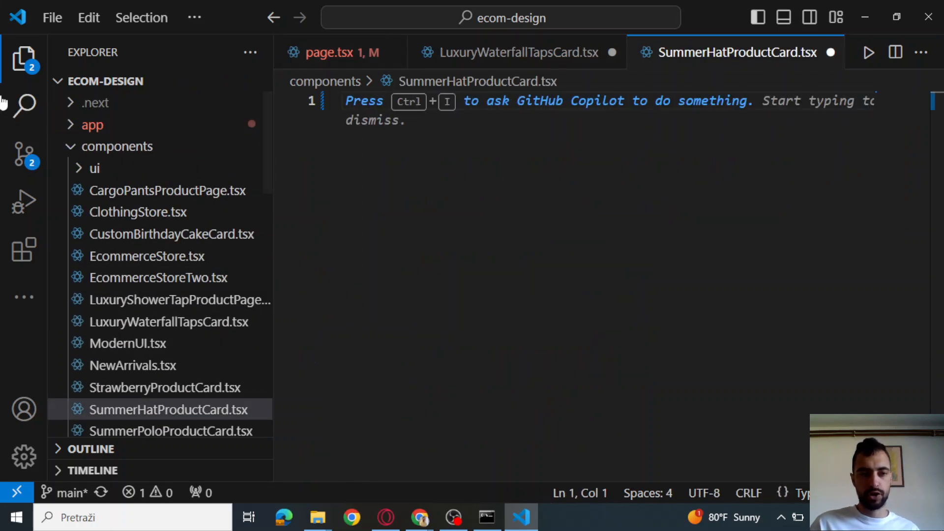
{"action": "left_click", "coordinate": [24, 58]}
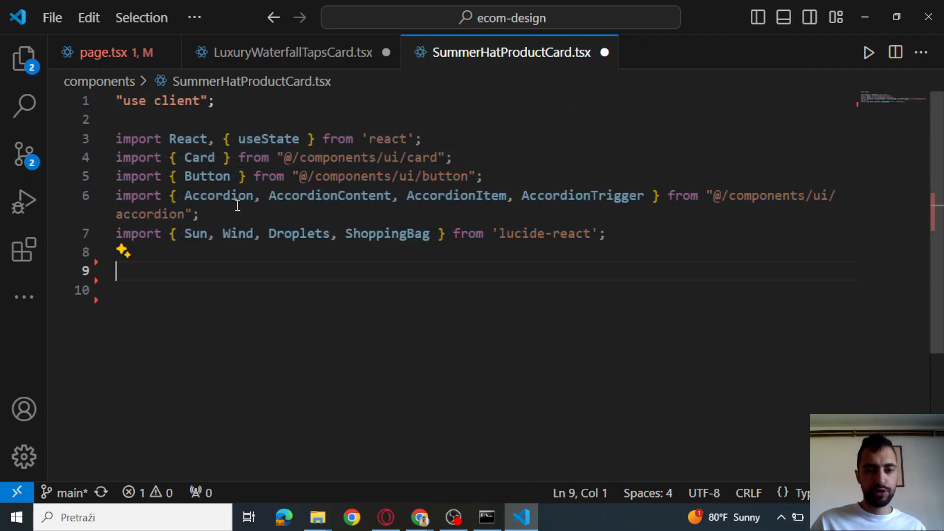
{"action": "left_click", "coordinate": [216, 194]}
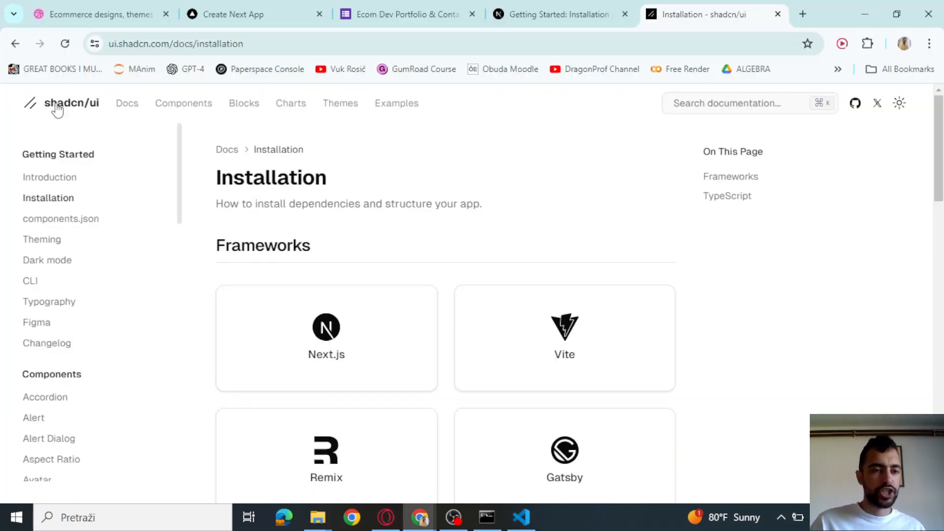
{"action": "mouse_move", "coordinate": [327, 354]}
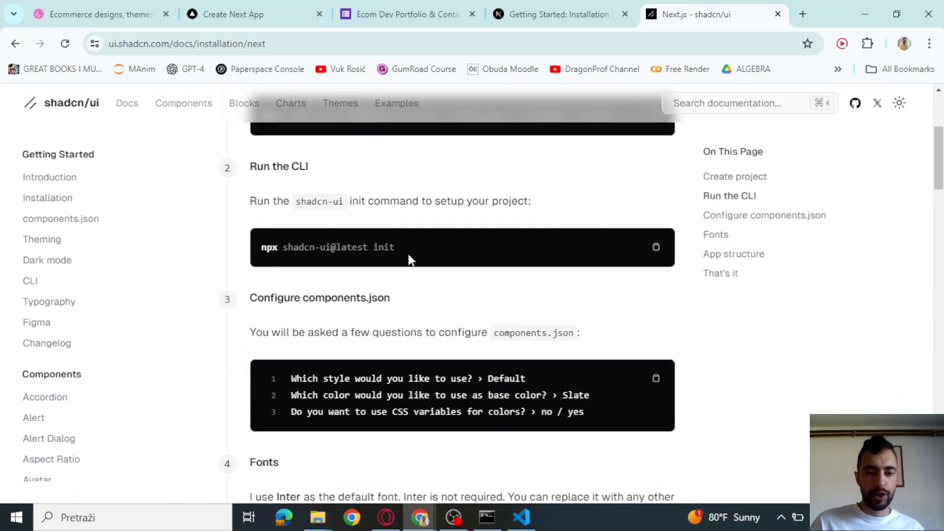
Review the components.json config prompts and the Button page's npx add button command in shadcn/ui docs.
{"action": "triple_click", "coordinate": [327, 246]}
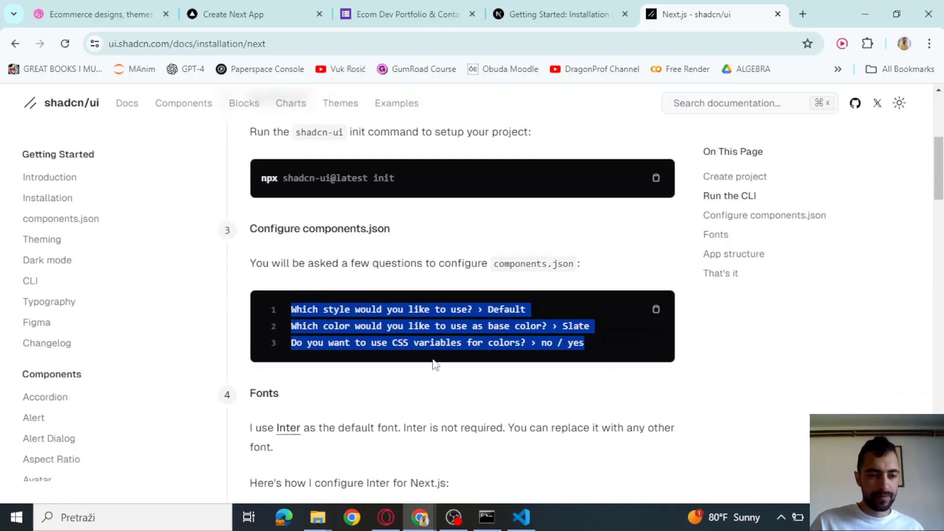
{"action": "scroll", "scroll_direction": "down", "scroll_amount": 3}
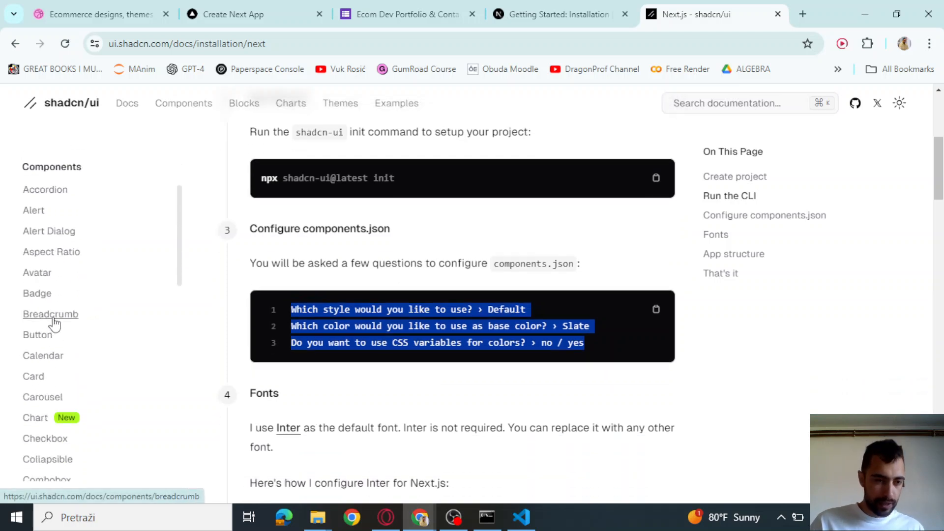
{"action": "left_click", "coordinate": [37, 334]}
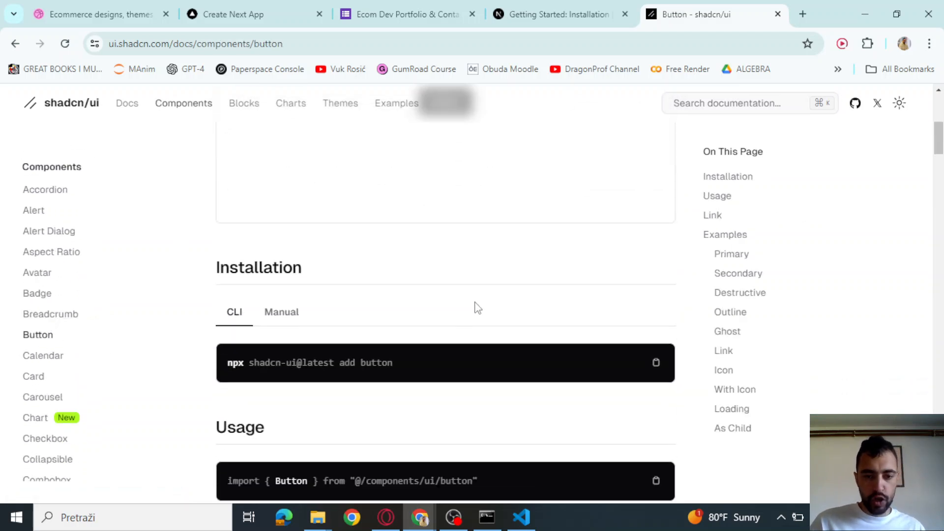
{"action": "scroll", "scroll_direction": "down", "scroll_amount": 3}
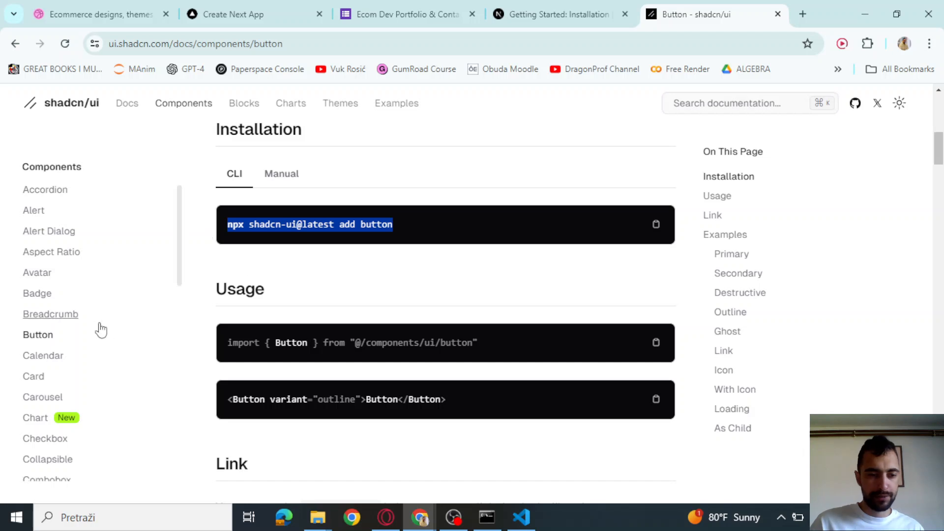
{"action": "left_click", "coordinate": [520, 518]}
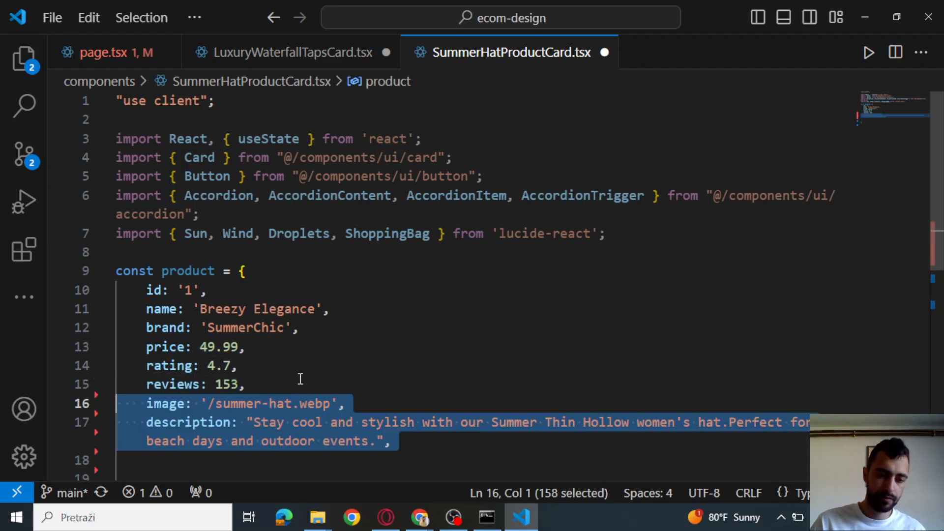
Define the product const with name, brand, price, rating, image, features, colors, sizes and care.
{"action": "left_click", "coordinate": [216, 335]}
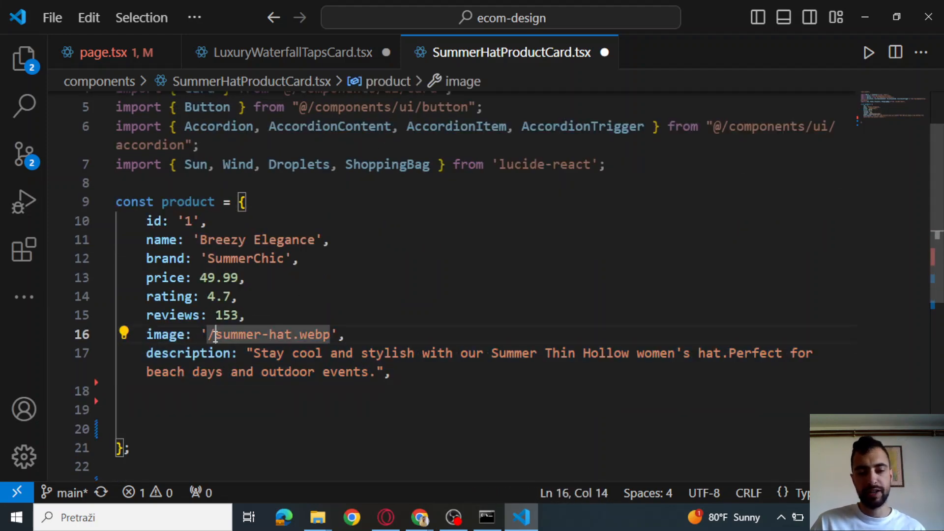
{"action": "left_click", "coordinate": [345, 335]}
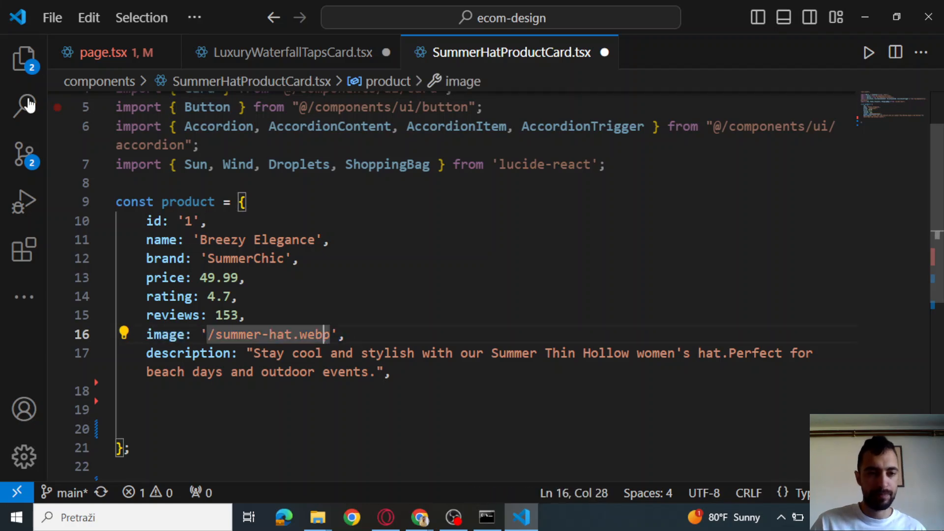
{"action": "left_click", "coordinate": [23, 58]}
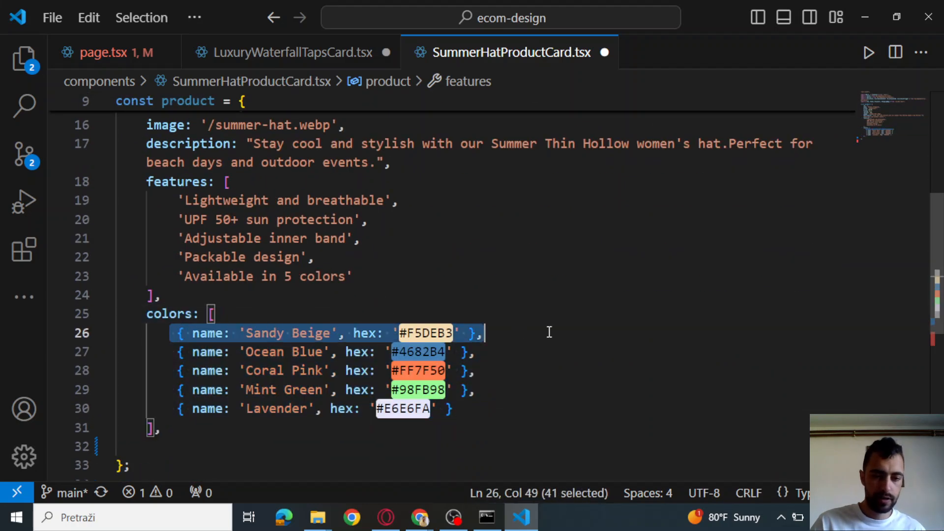
{"action": "left_click", "coordinate": [473, 333]}
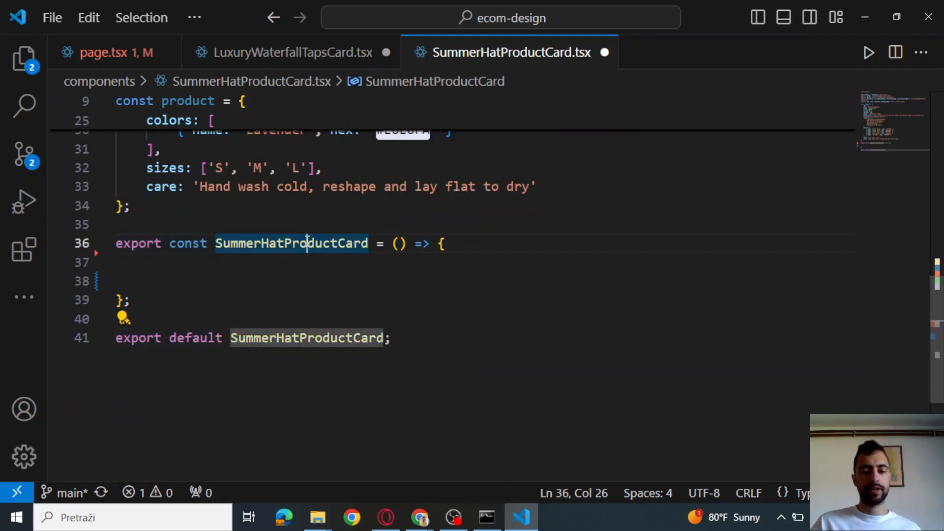
Start SummerHatProductCard with selectedColor state from product.colors[0] and a return block.
{"action": "type", "text": "const [selectedColor, setSelectedColor] = useState(product.colors[0]);"}
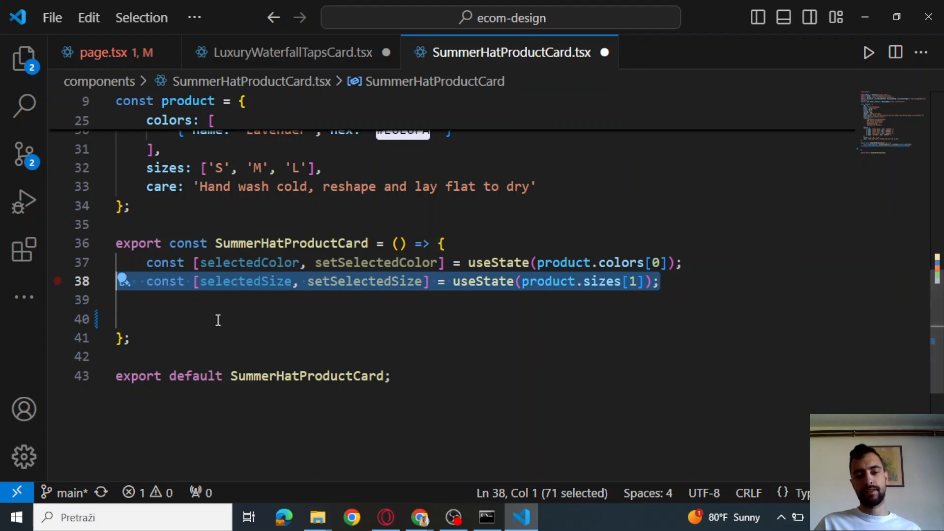
{"action": "type", "text": "return ("}
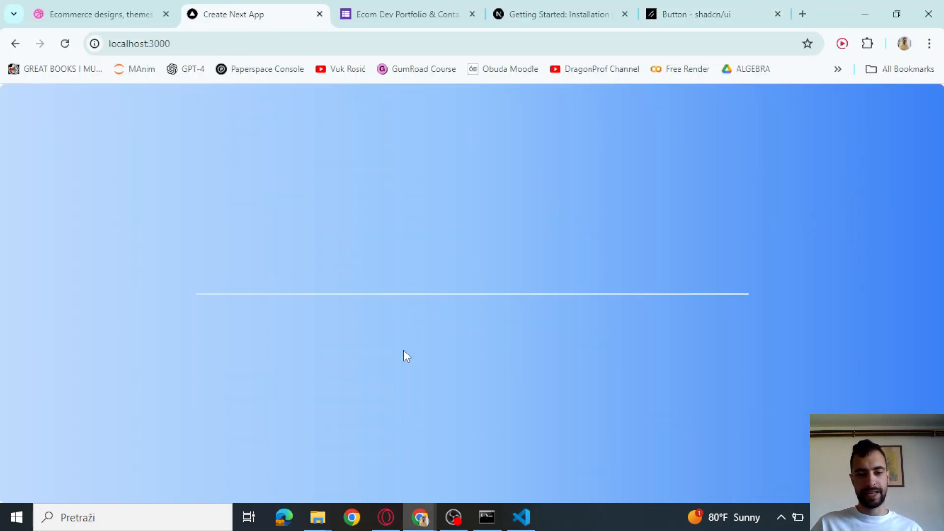
Return a Card with a hover-zoom image panel and a started details column, checking the thin preview strip.
{"action": "left_click", "coordinate": [520, 518]}
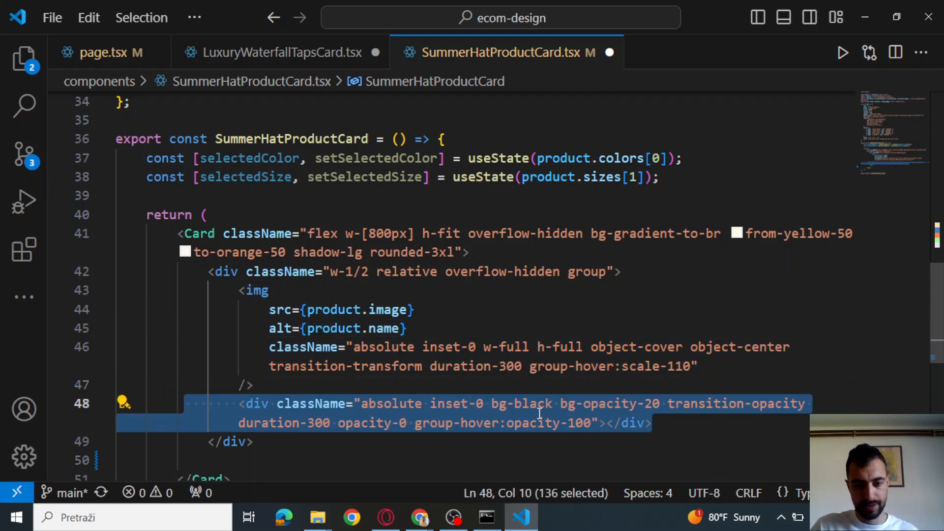
{"action": "left_click", "coordinate": [355, 403]}
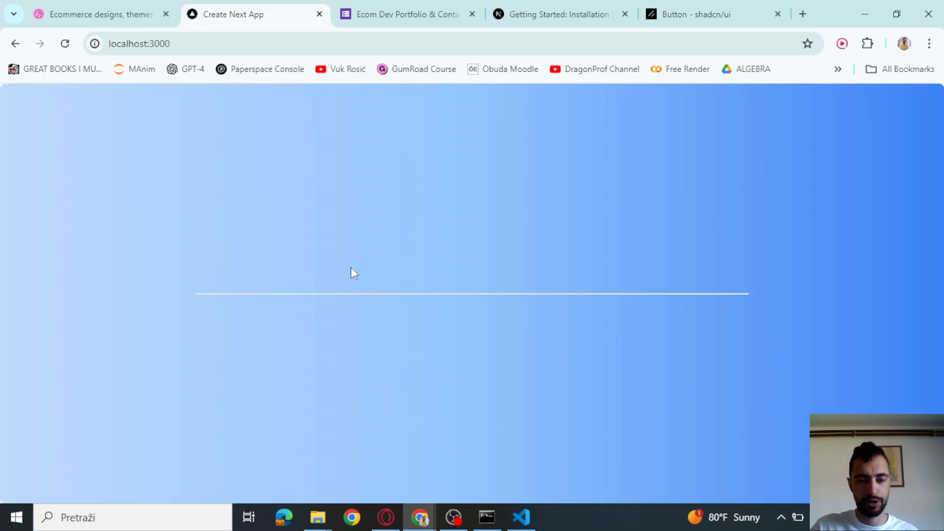
{"action": "mouse_move", "coordinate": [303, 307]}
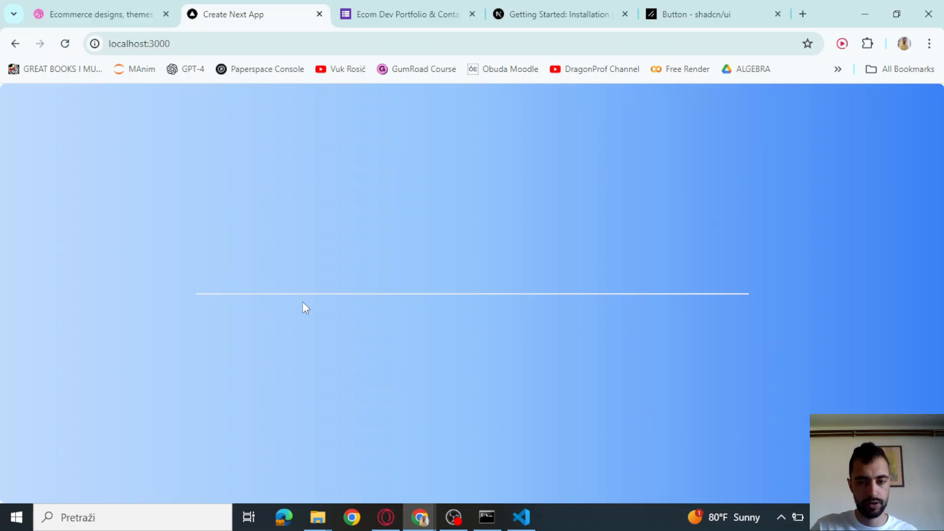
{"action": "left_click", "coordinate": [521, 516]}
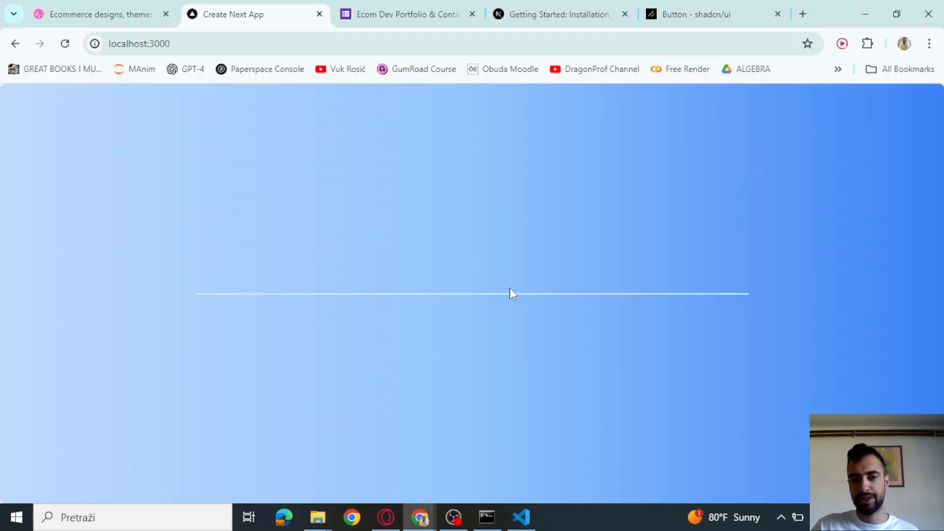
{"action": "left_click", "coordinate": [522, 518]}
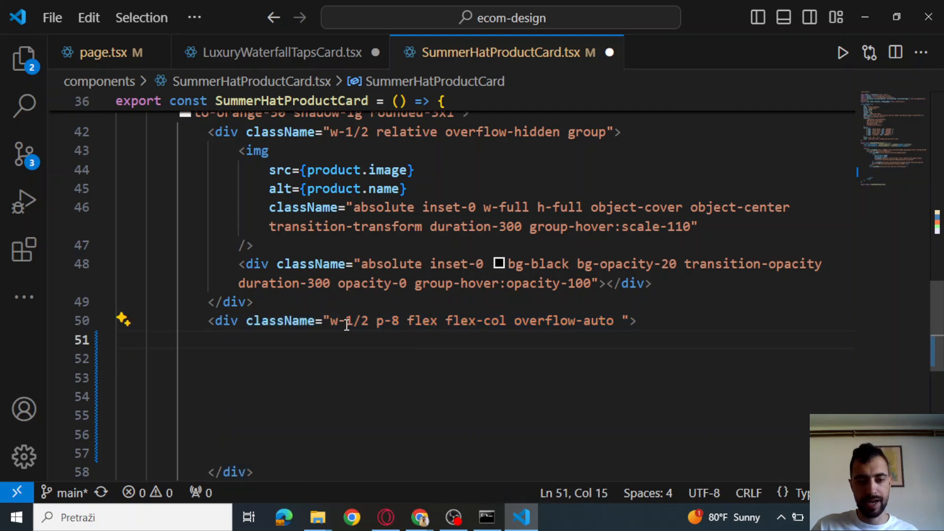
Add an h4 for product.brand and an h2 for product.name, save, and confirm SummerChic / Breezy Elegance in Chrome.
{"action": "scroll", "scroll_direction": "down", "scroll_amount": 3}
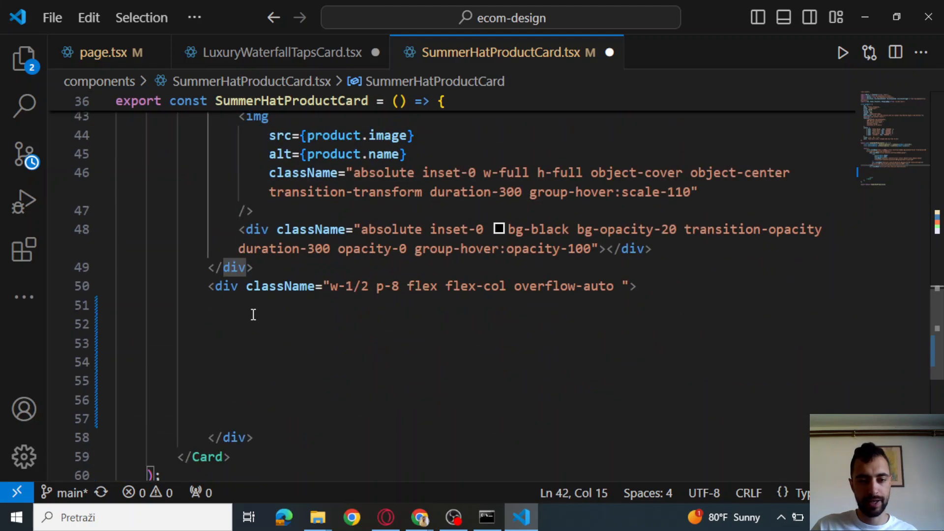
{"action": "left_click", "coordinate": [524, 326]}
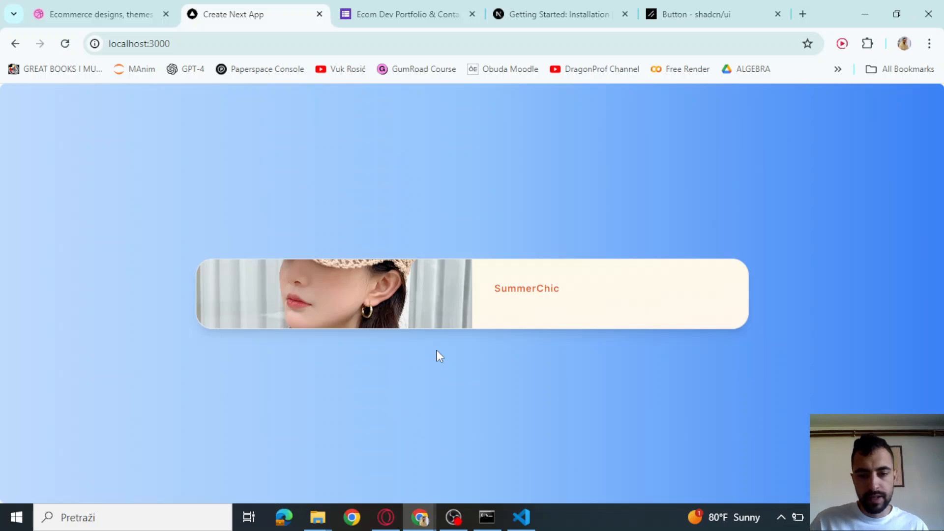
{"action": "mouse_move", "coordinate": [502, 284]}
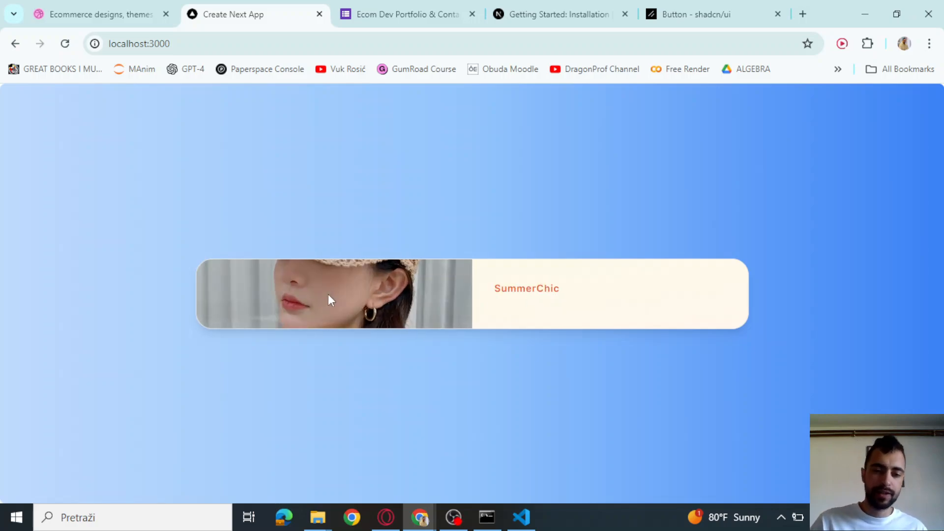
{"action": "left_click", "coordinate": [521, 518]}
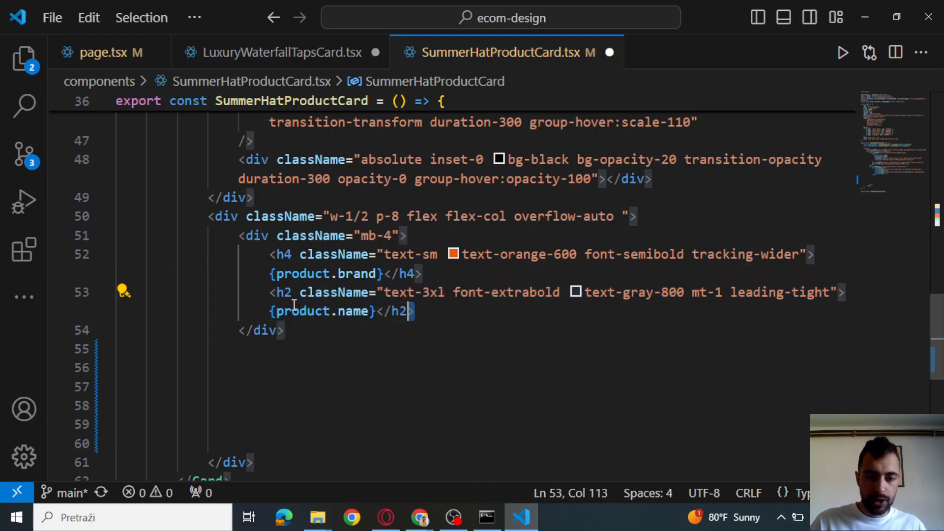
{"action": "key", "text": "ctrl+s"}
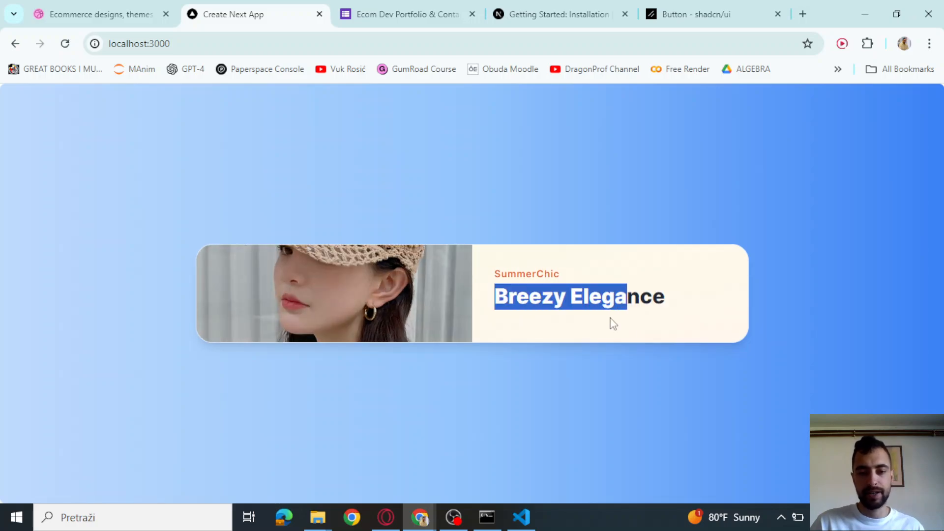
{"action": "left_click", "coordinate": [520, 517]}
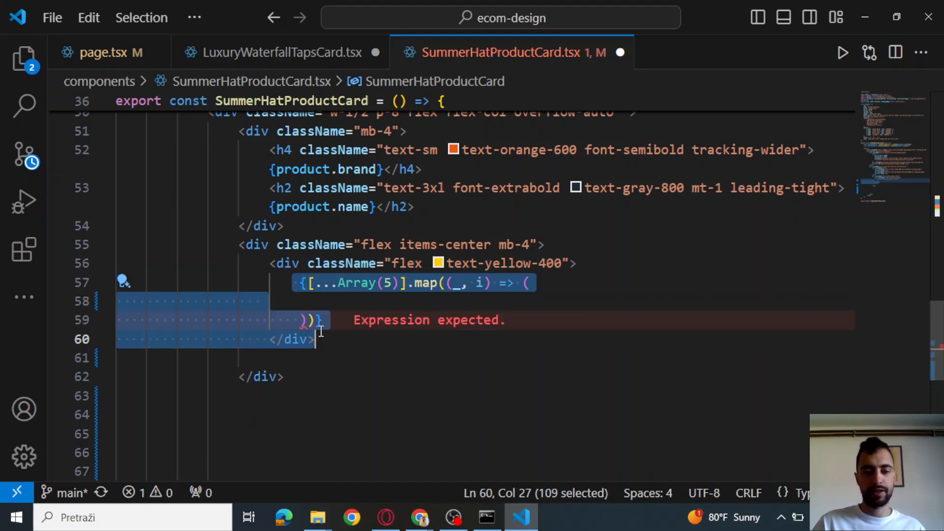
Map Array(5) to Sun icons with fill-current or stroke-current based on Math.floor(product.rating).
{"action": "left_click", "coordinate": [318, 320]}
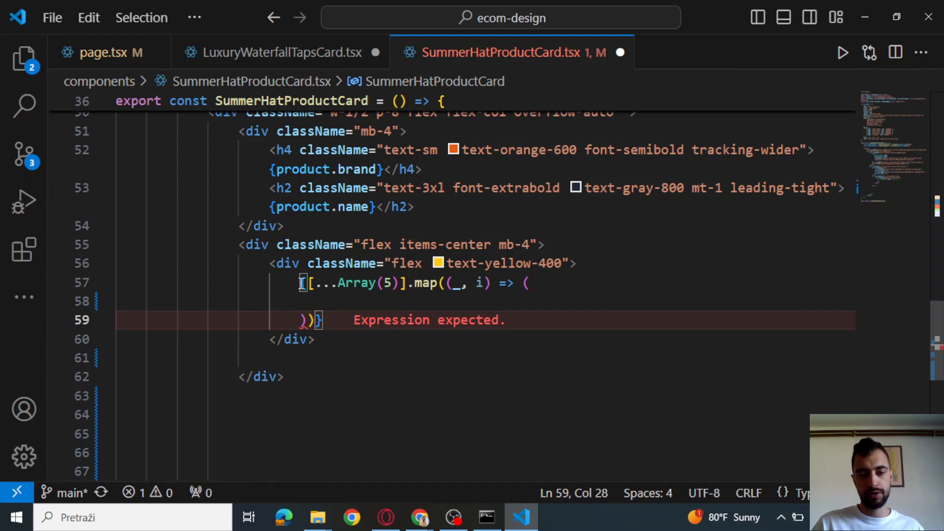
{"action": "type", "text": "<Sun key={i} />"}
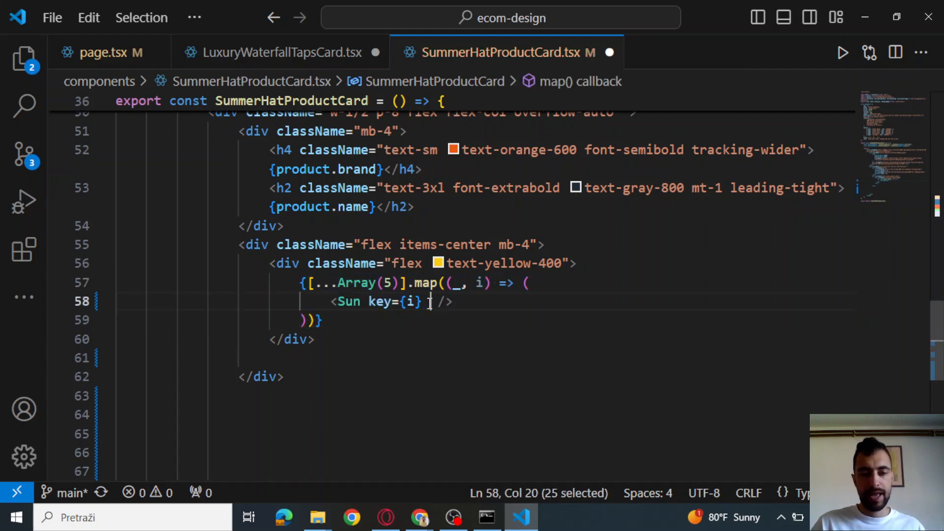
{"action": "type", "text": "className={`h-5 w-5 ${i < Math.floor(product.rating) ? 'fill-current' : 'stroke-current'}`}"}
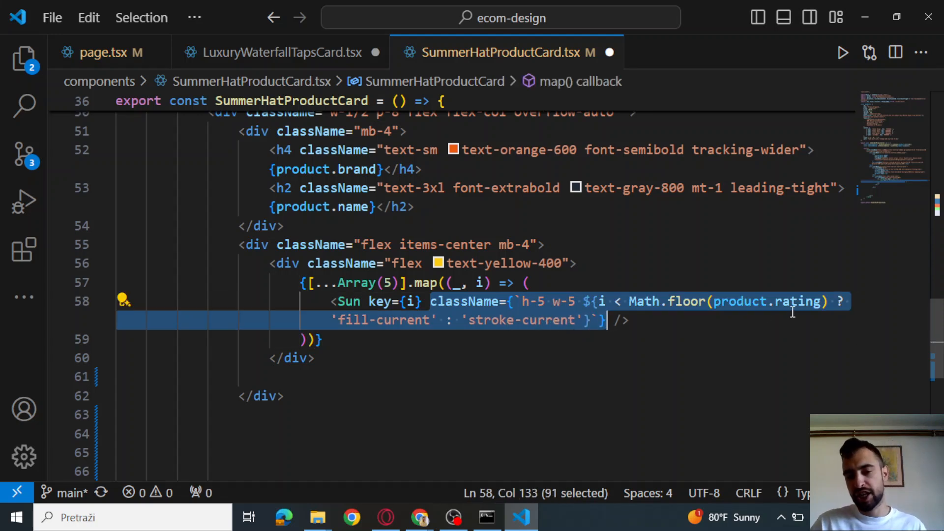
{"action": "double_click", "coordinate": [771, 301]}
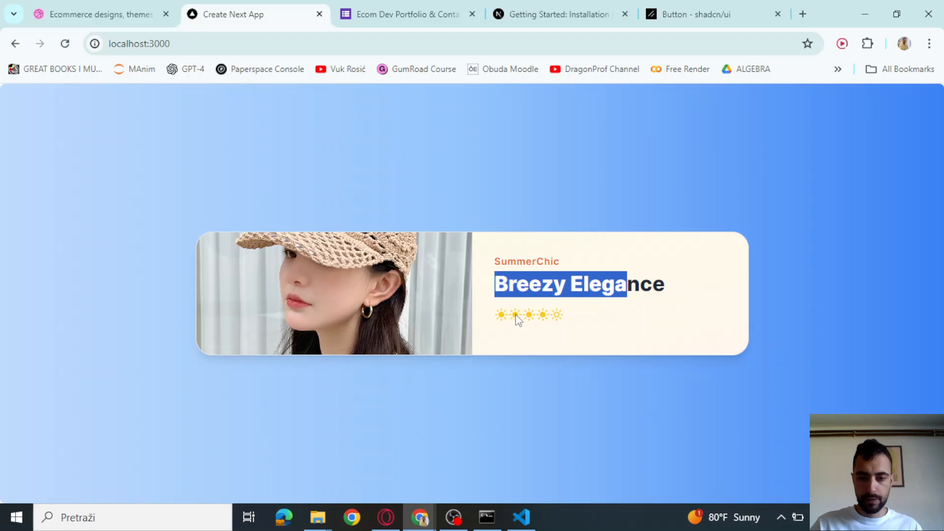
{"action": "mouse_move", "coordinate": [570, 331]}
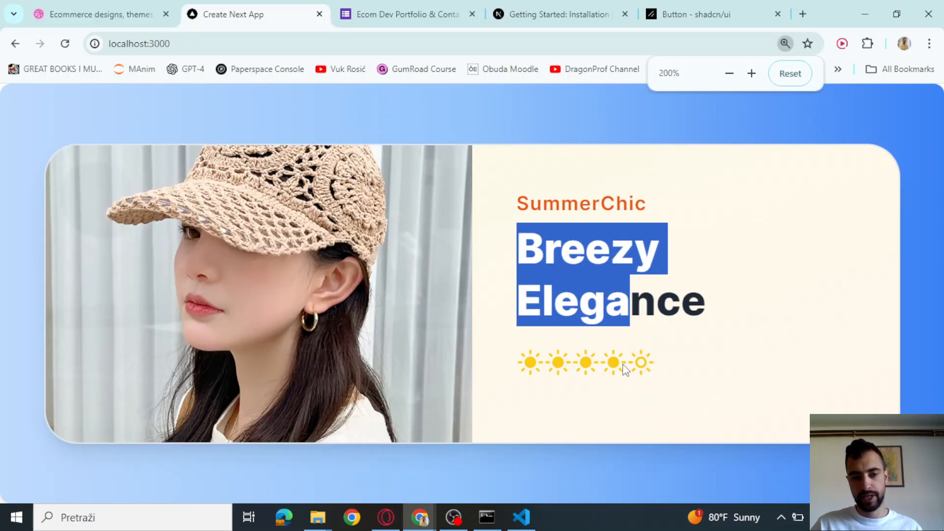
Add a span showing product.rating and product.reviews, rendering 4.7 (153 reviews) beside the suns.
{"action": "left_click", "coordinate": [520, 518]}
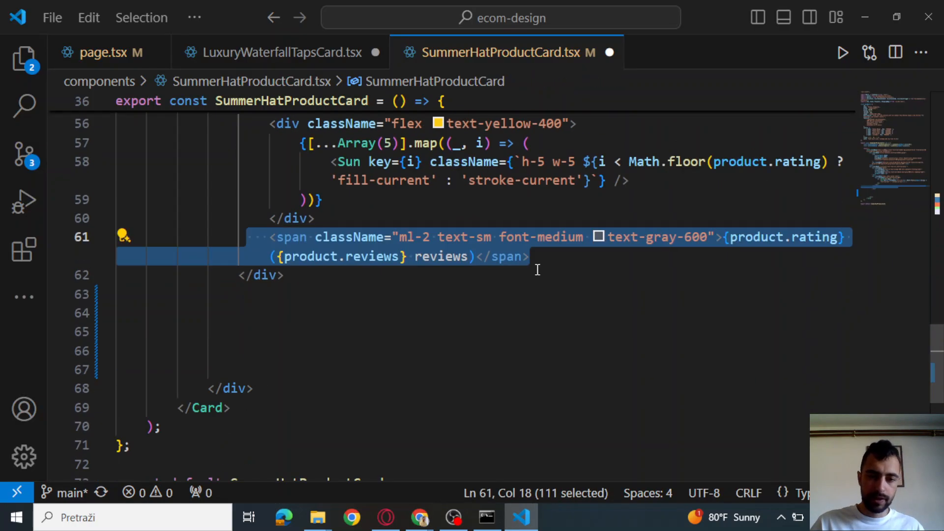
{"action": "left_click", "coordinate": [530, 255]}
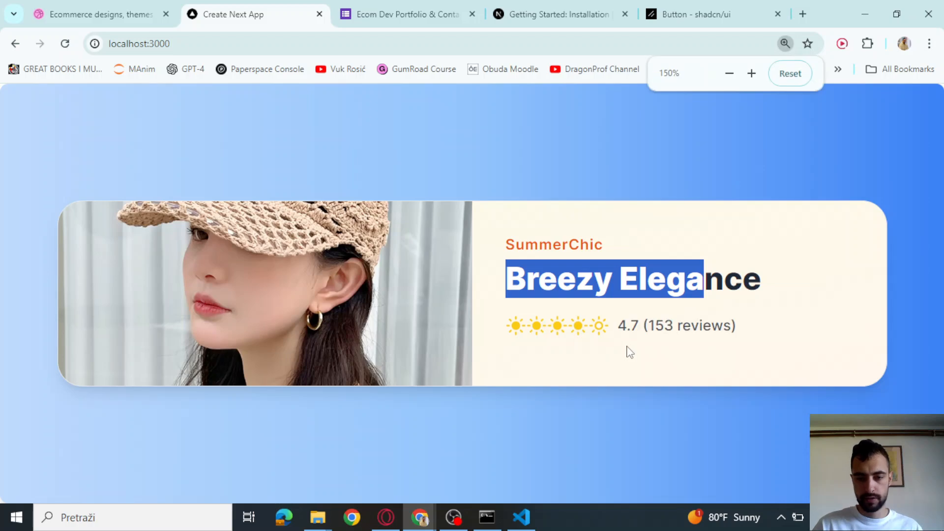
{"action": "left_click", "coordinate": [520, 518]}
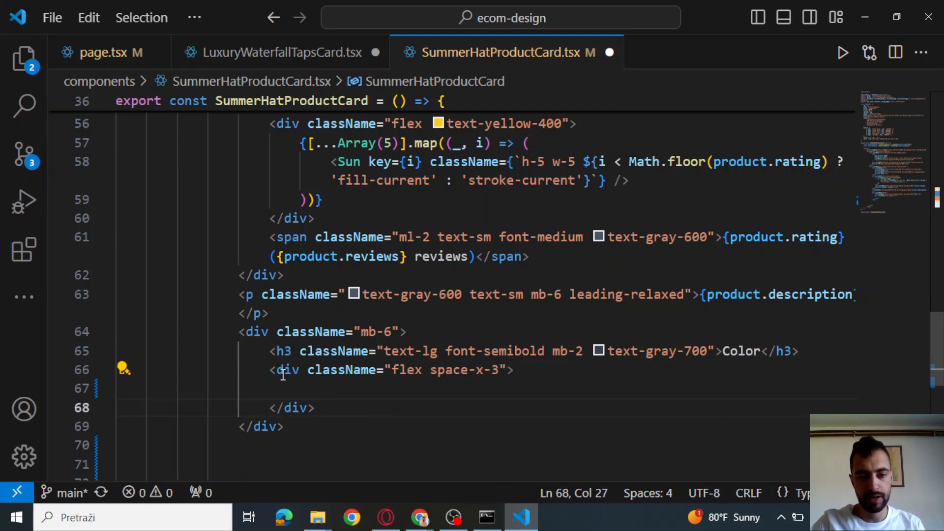
Render product.colors.map as round swatch buttons with backgroundColor and an orange ring on selectedColor.
{"action": "type", "text": "{product.colors.map((color) =>("}
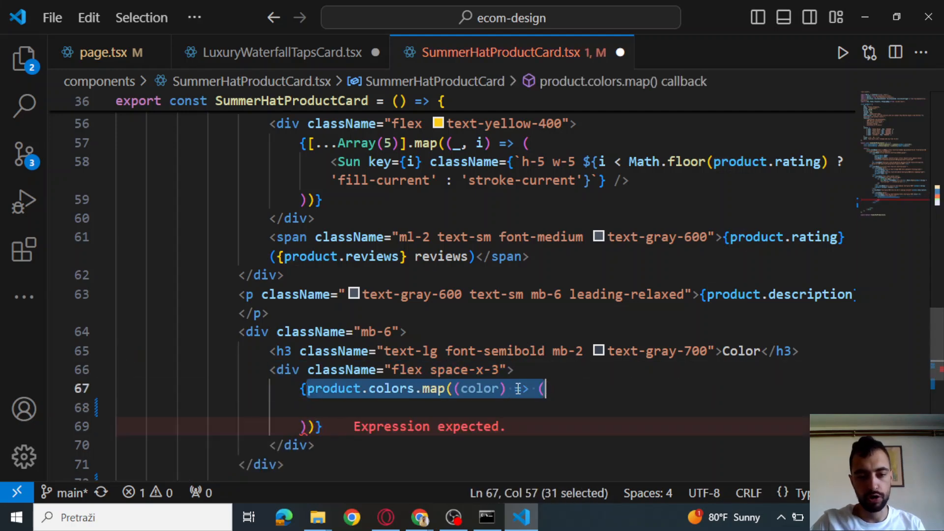
{"action": "type", "text": "<button"}
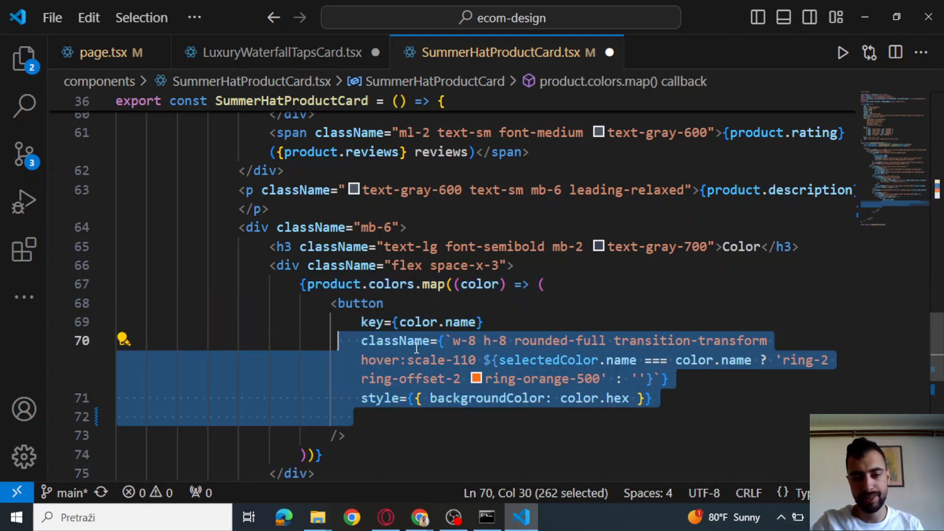
{"action": "left_click", "coordinate": [451, 340]}
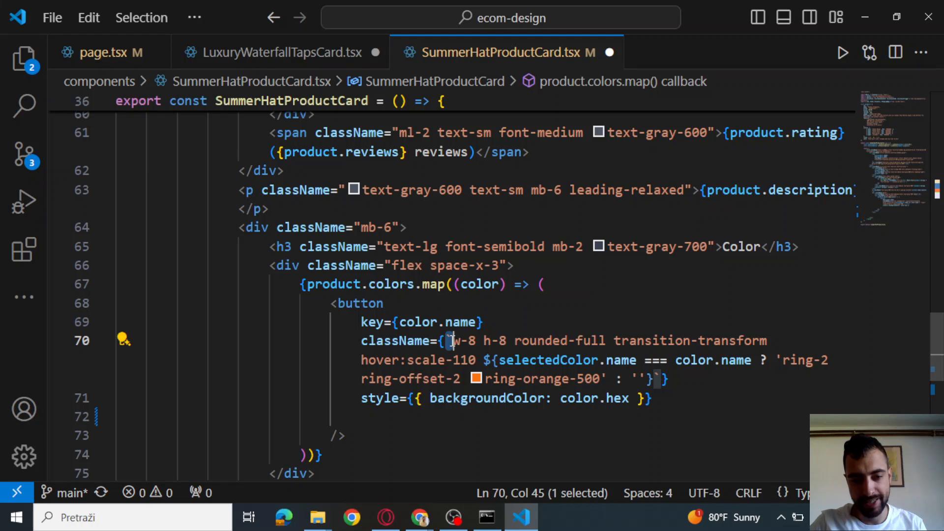
{"action": "mouse_move", "coordinate": [434, 360]}
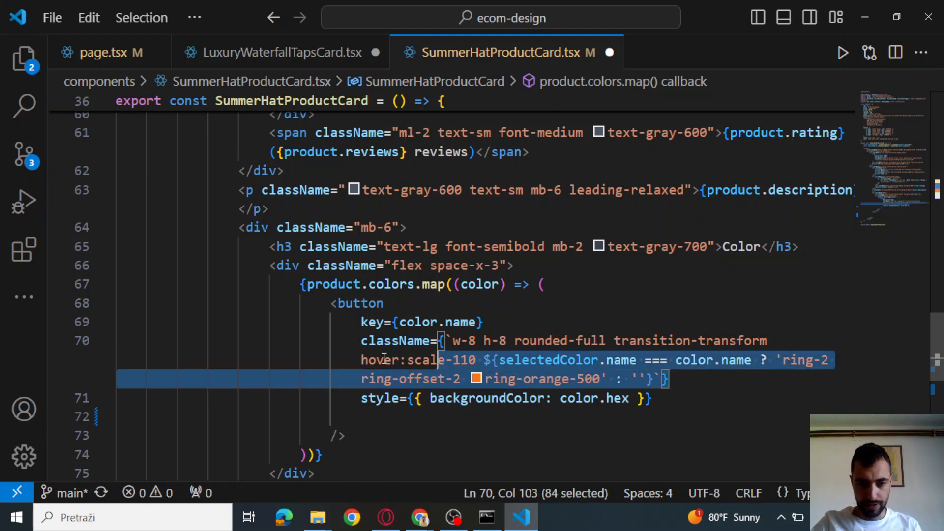
{"action": "left_click", "coordinate": [462, 399]}
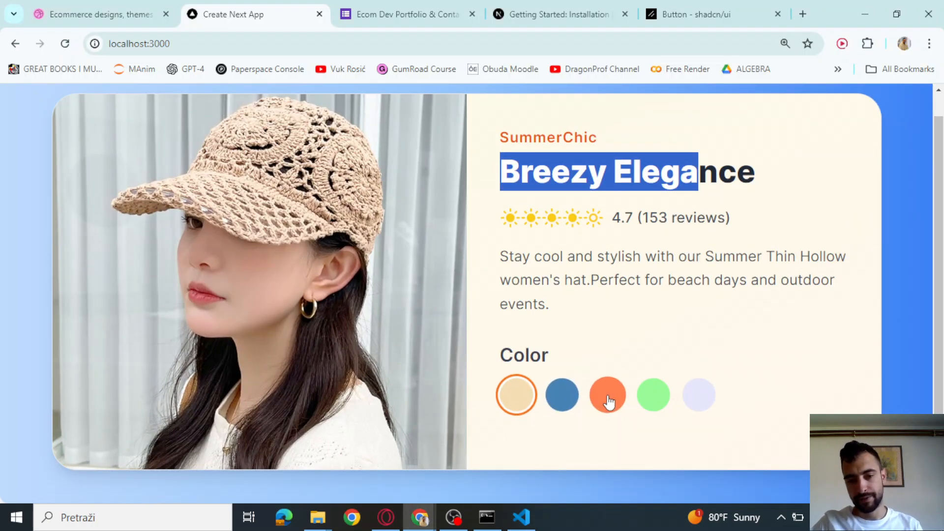
Wire each swatch's onClick to setSelectedColor(color) after testing the orange and blue swatches.
{"action": "left_click", "coordinate": [516, 396]}
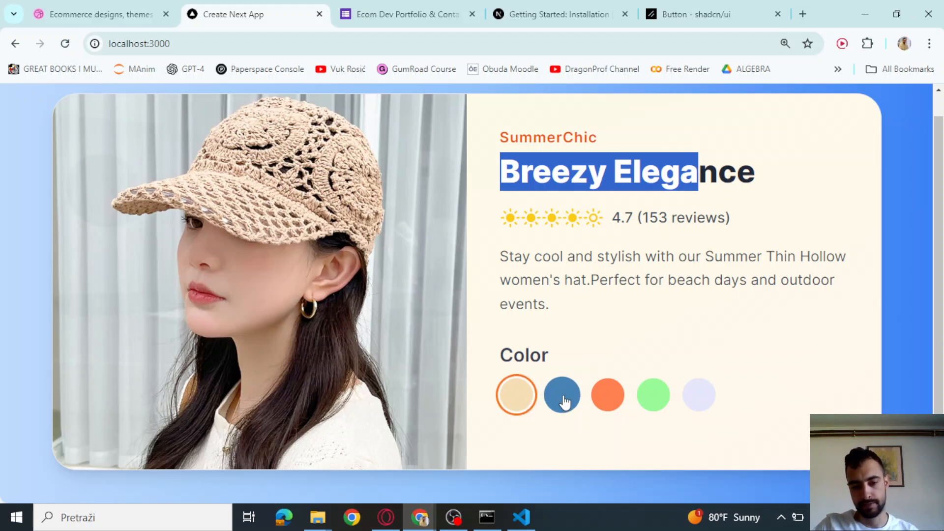
{"action": "left_click", "coordinate": [521, 516]}
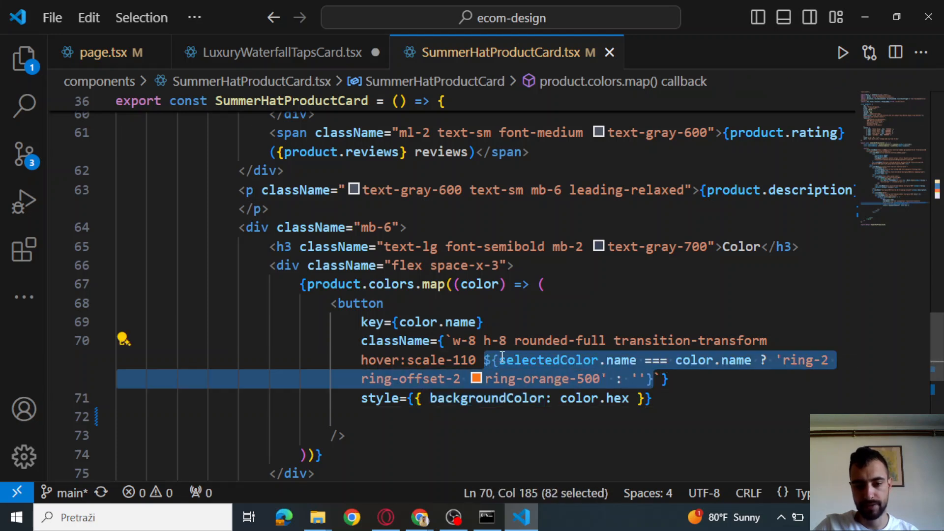
{"action": "double_click", "coordinate": [694, 360]}
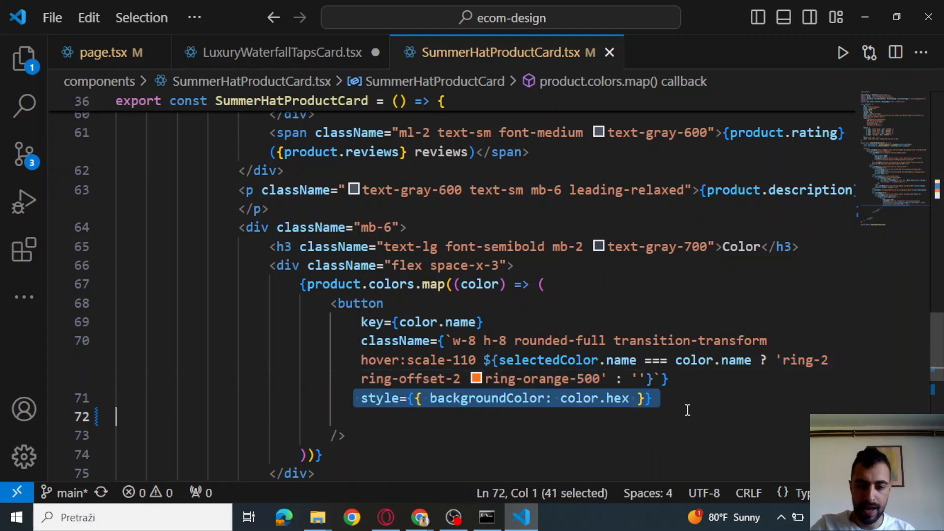
{"action": "left_click", "coordinate": [632, 398]}
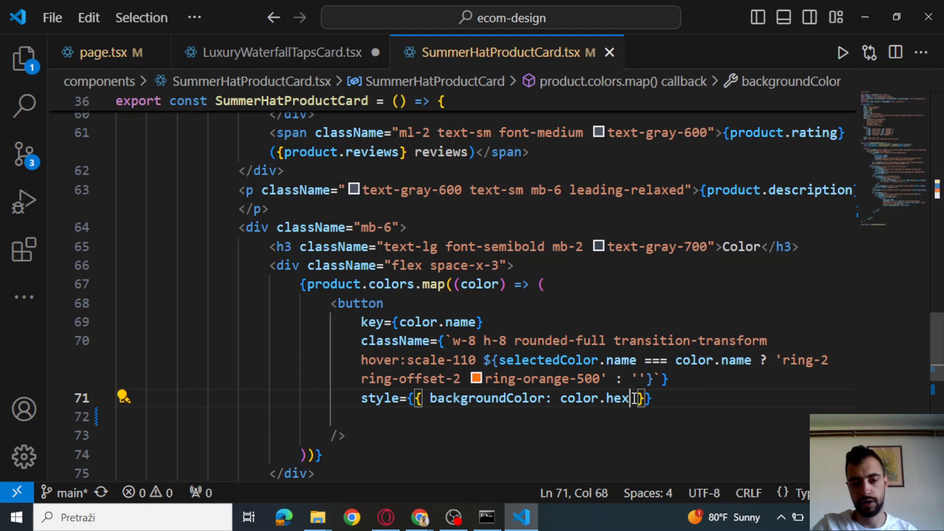
{"action": "double_click", "coordinate": [579, 398]}
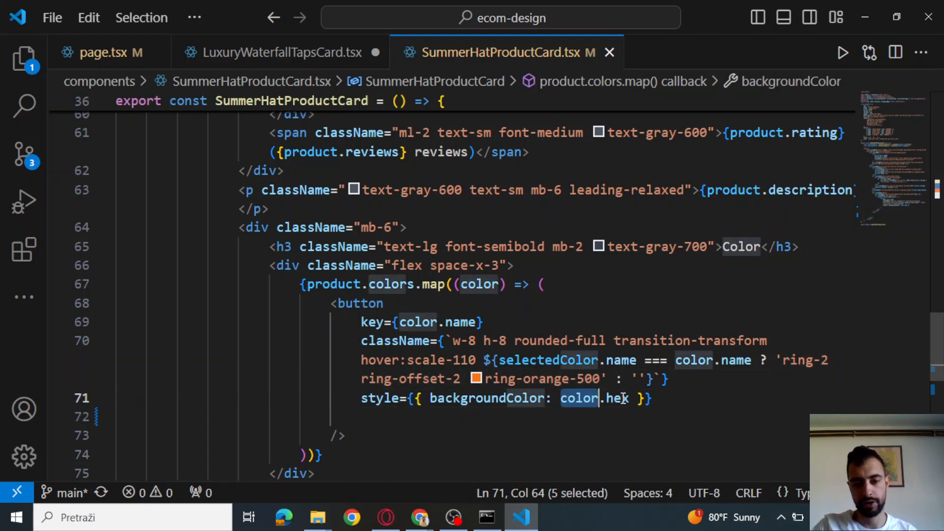
{"action": "type", "text": "onClick={() => setSelectedColor(color)}"}
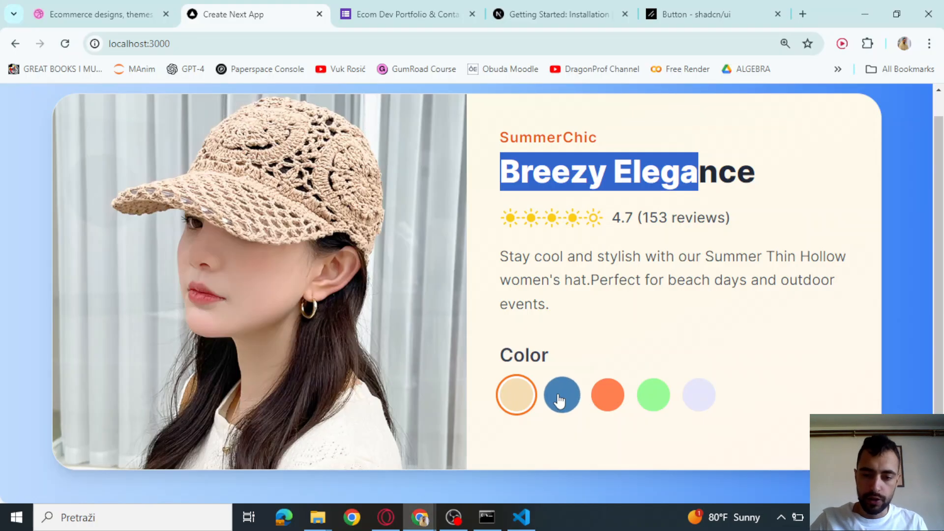
Confirm in Chrome that choosing other hat colours moves the orange ring.
{"action": "left_click", "coordinate": [699, 394]}
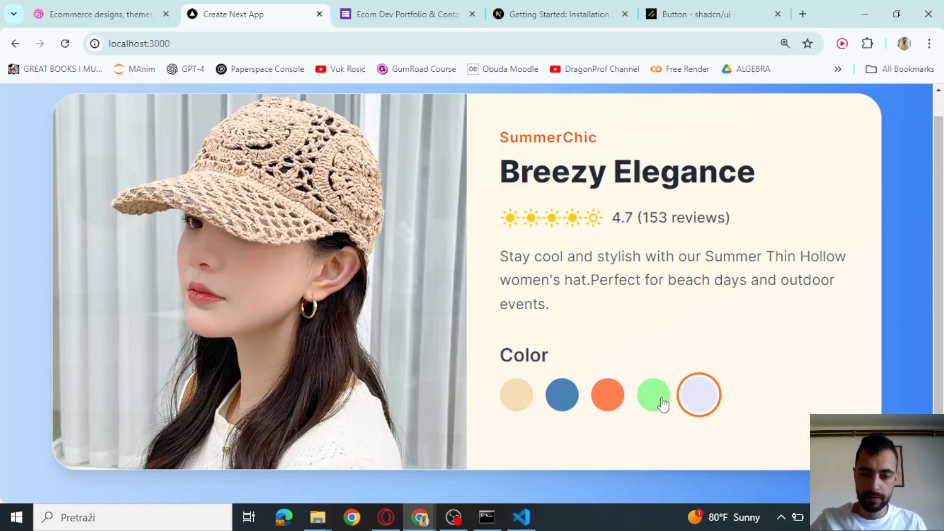
{"action": "left_click", "coordinate": [521, 518]}
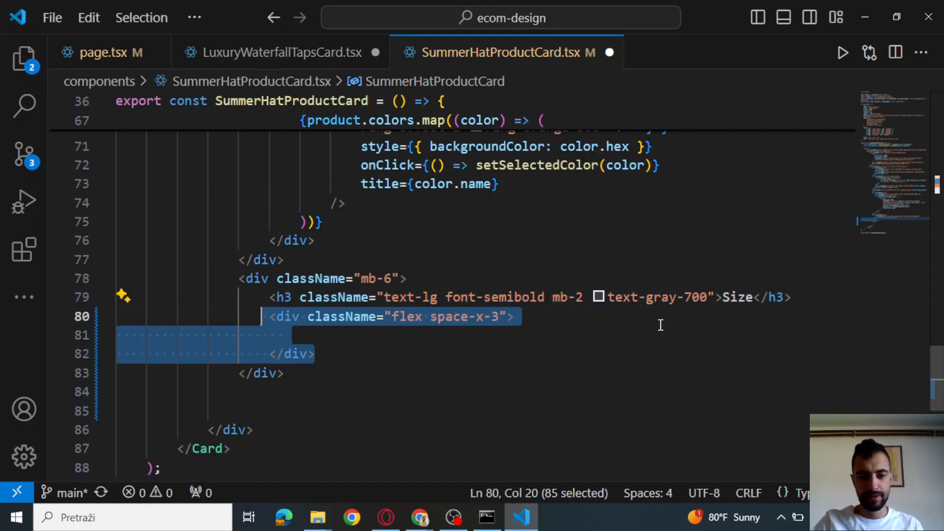
Map product.sizes into S, M, L Buttons with selectedSize variant and setSelectedSize onClick.
{"action": "type", "text": "{product.sizes.map((size) => ("}
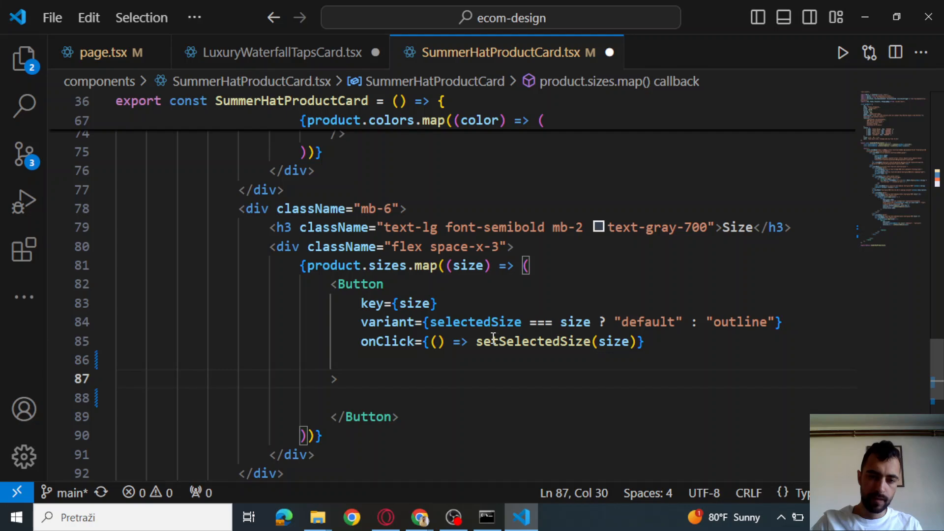
{"action": "left_click", "coordinate": [608, 359]}
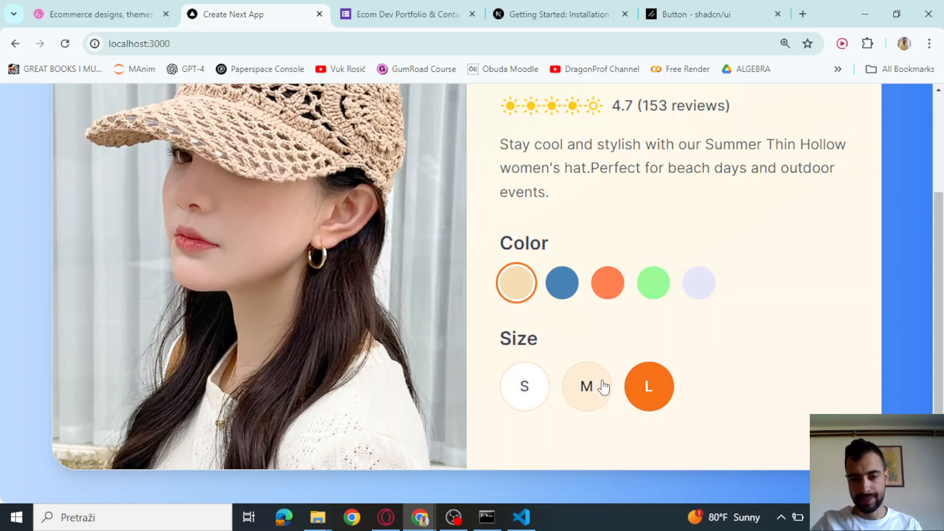
Try selecting size S in the Chrome preview, then return to the product card code.
{"action": "left_click", "coordinate": [525, 386]}
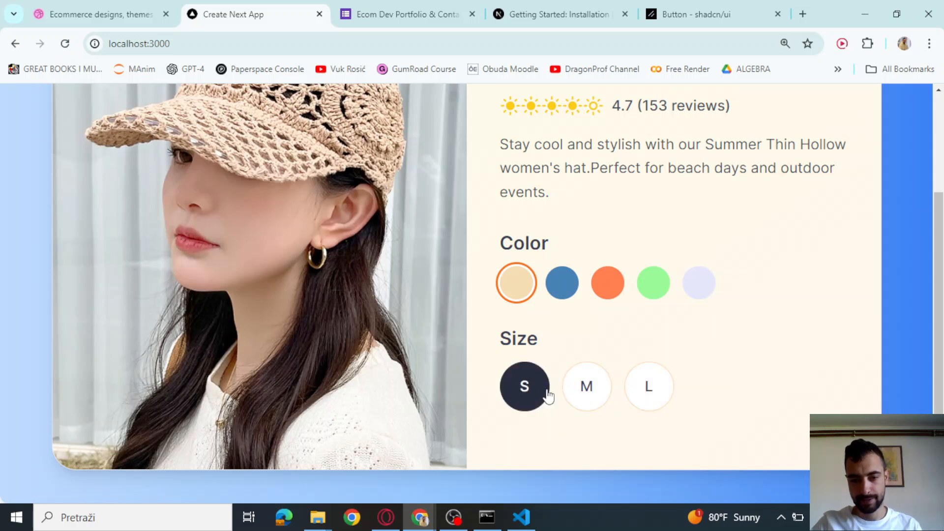
{"action": "key", "text": "alt+tab"}
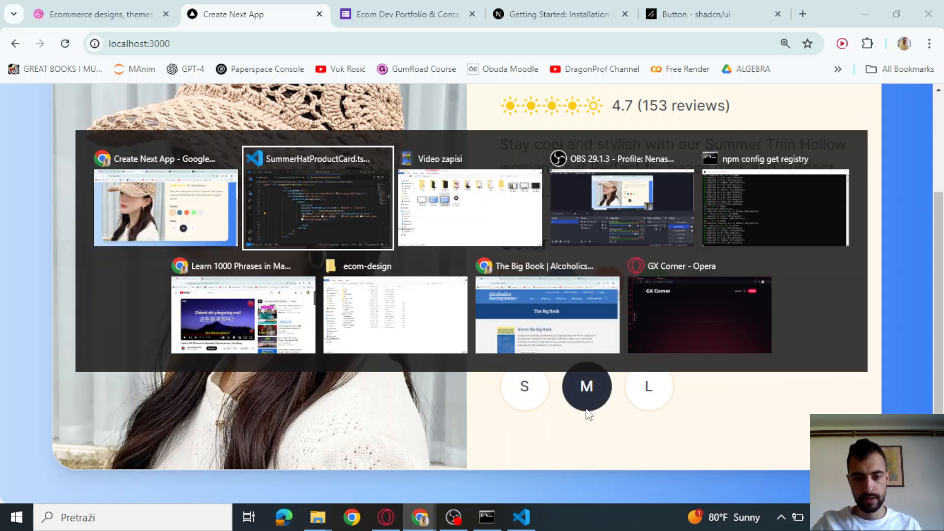
{"action": "left_click", "coordinate": [316, 199]}
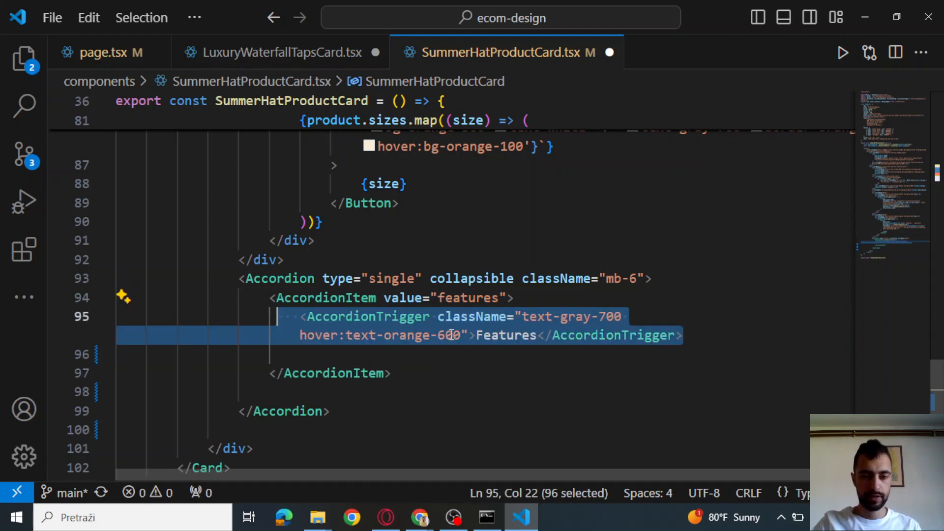
Fill the Features accordion content by mapping product.features into list items.
{"action": "left_click", "coordinate": [522, 335]}
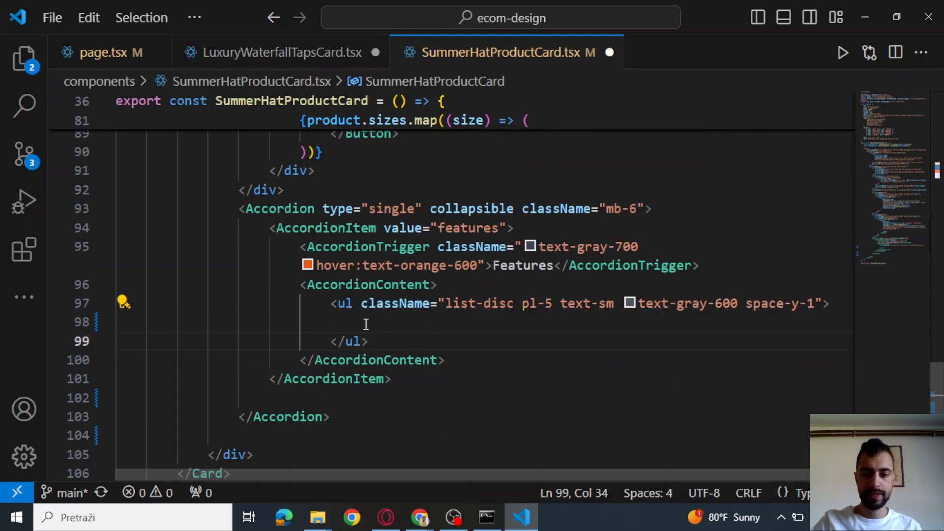
{"action": "type", "text": "{product.features.map((feature, index) => ("}
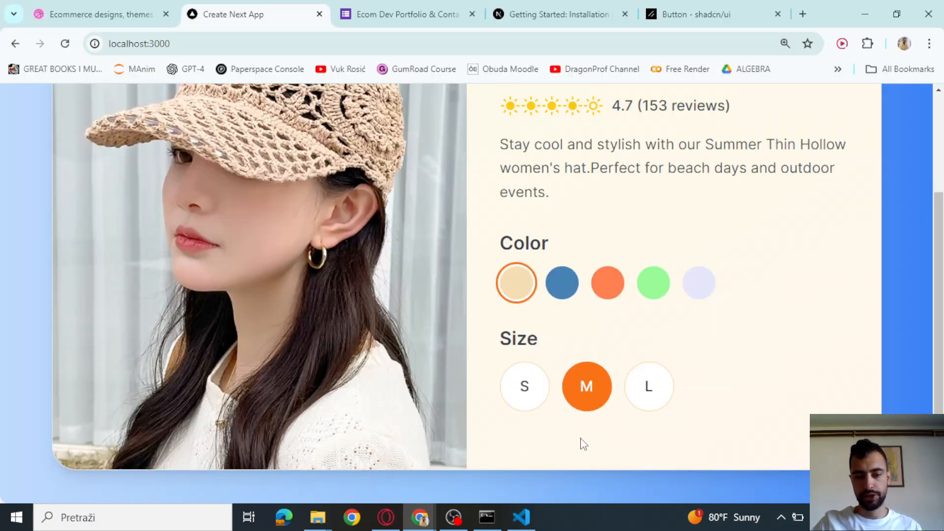
{"action": "scroll", "scroll_direction": "down", "scroll_amount": 3}
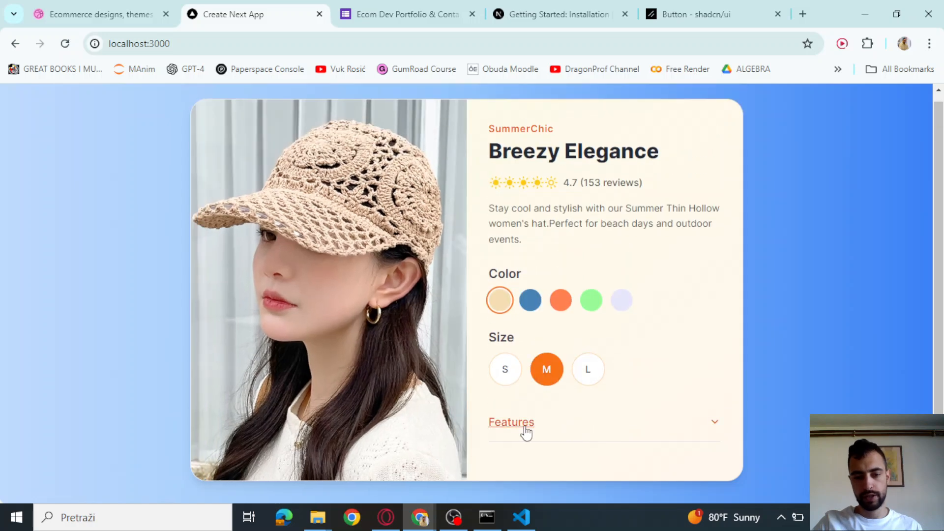
{"action": "left_click", "coordinate": [512, 422]}
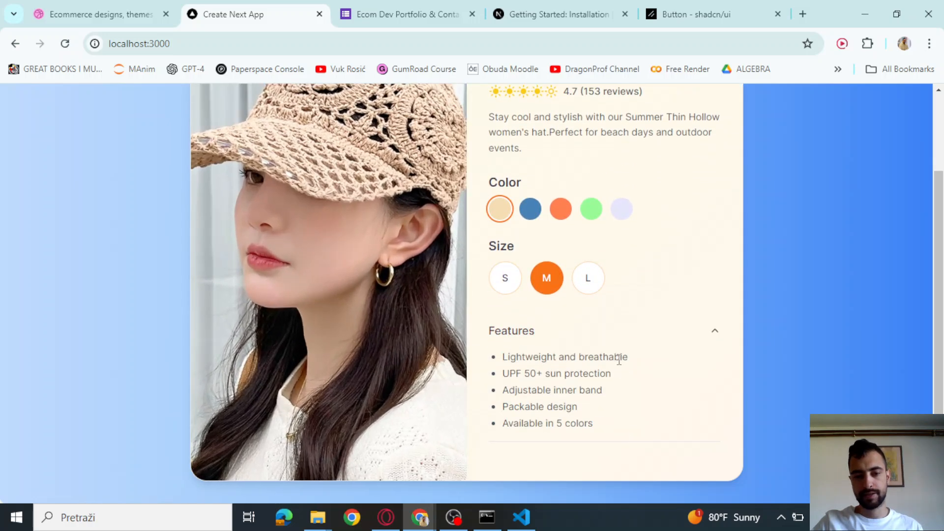
{"action": "scroll", "scroll_direction": "down", "scroll_amount": 3}
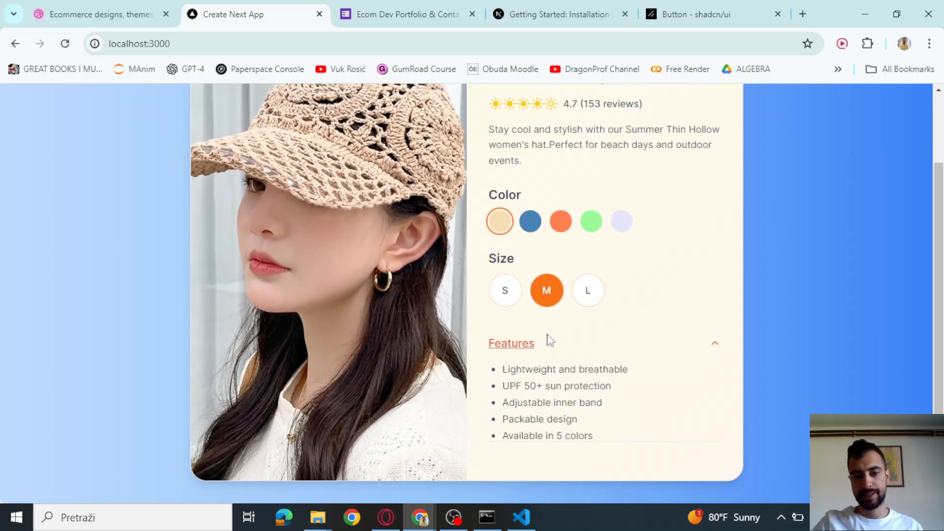
{"action": "scroll", "scroll_direction": "up", "scroll_amount": 3}
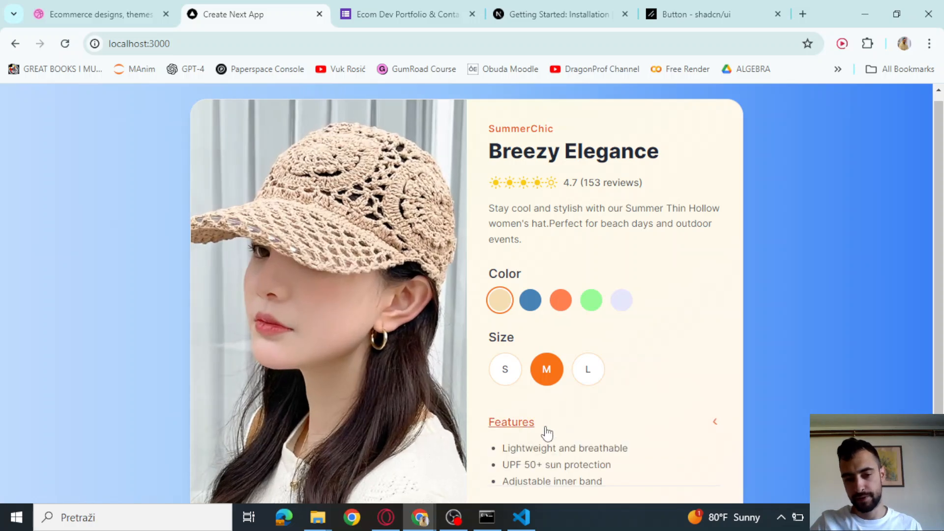
{"action": "left_click", "coordinate": [521, 518]}
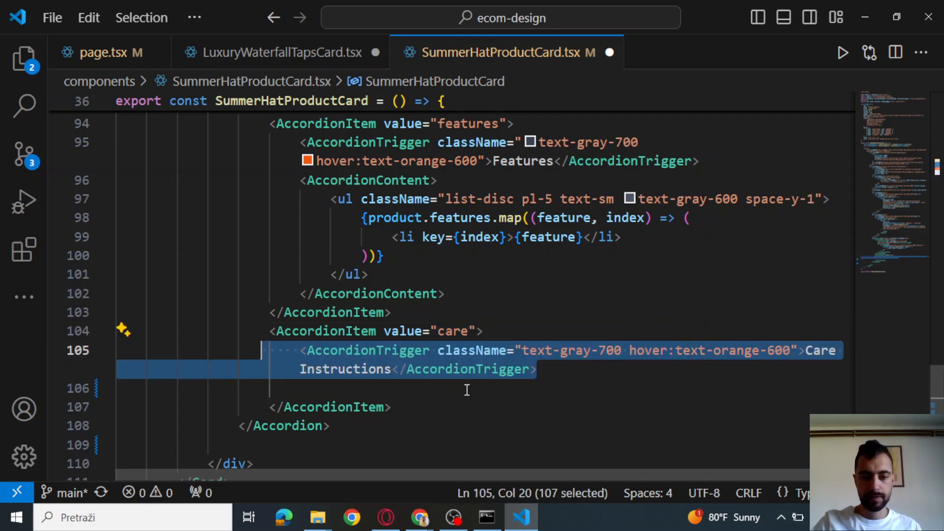
Show product.care text in a small gray paragraph inside the Care Instructions section and expand it in the preview.
{"action": "left_click", "coordinate": [577, 350]}
{"action": "type", "text": "<AccordionContent>"}
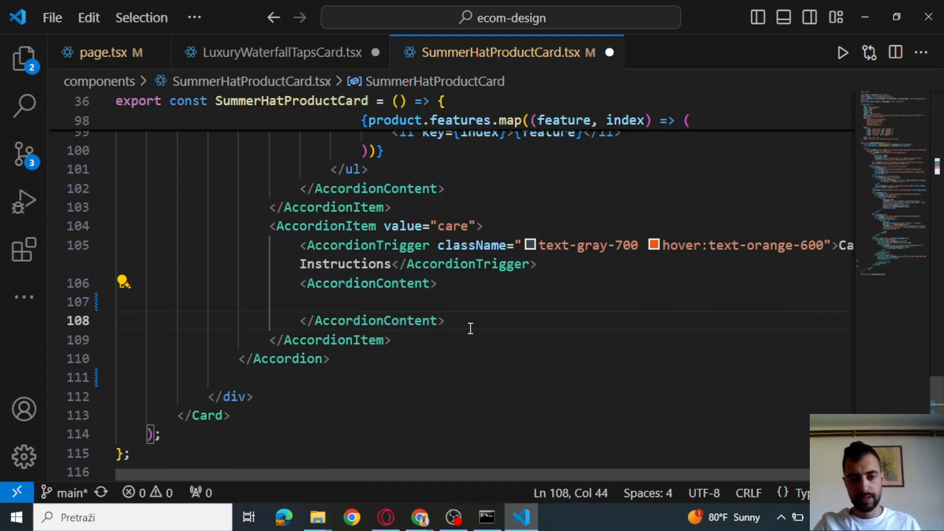
{"action": "type", "text": "<p className=\"text-sm text-gray-600\">{product.care}</p>"}
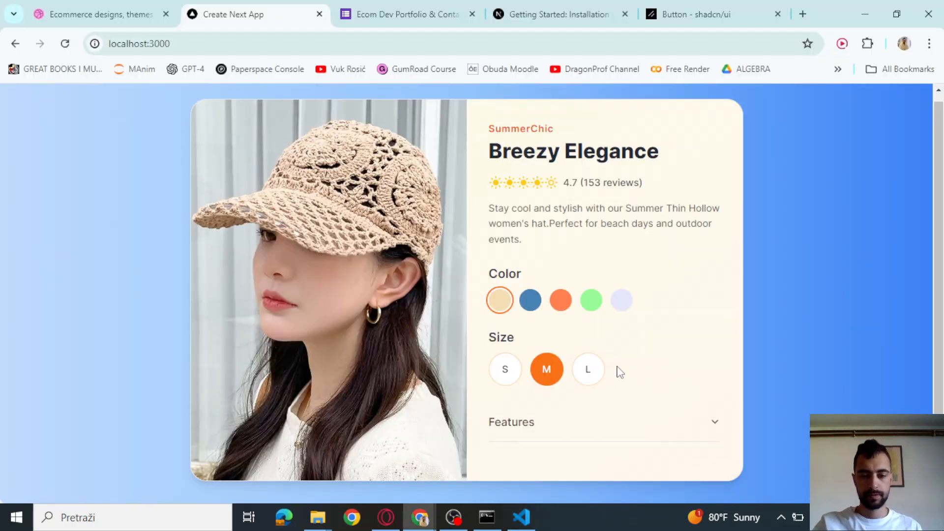
{"action": "scroll", "scroll_direction": "down", "scroll_amount": 3}
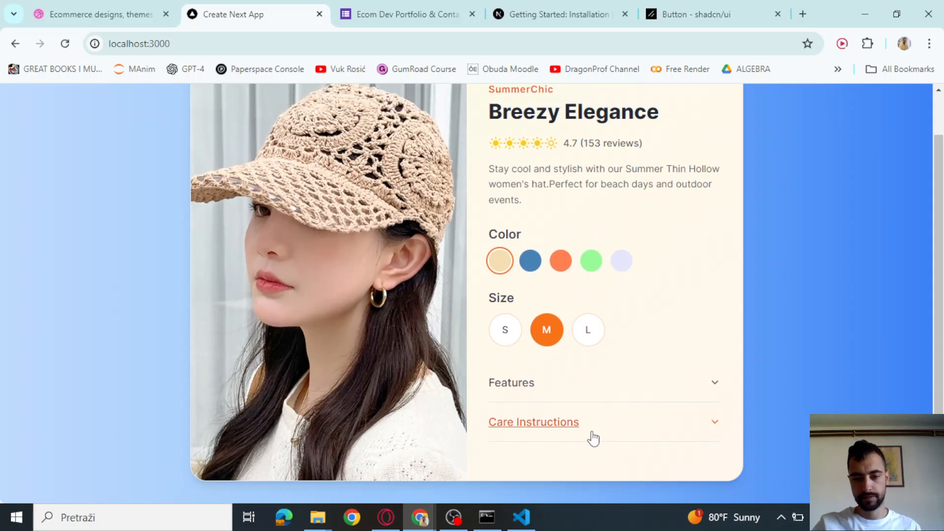
{"action": "left_click", "coordinate": [521, 517]}
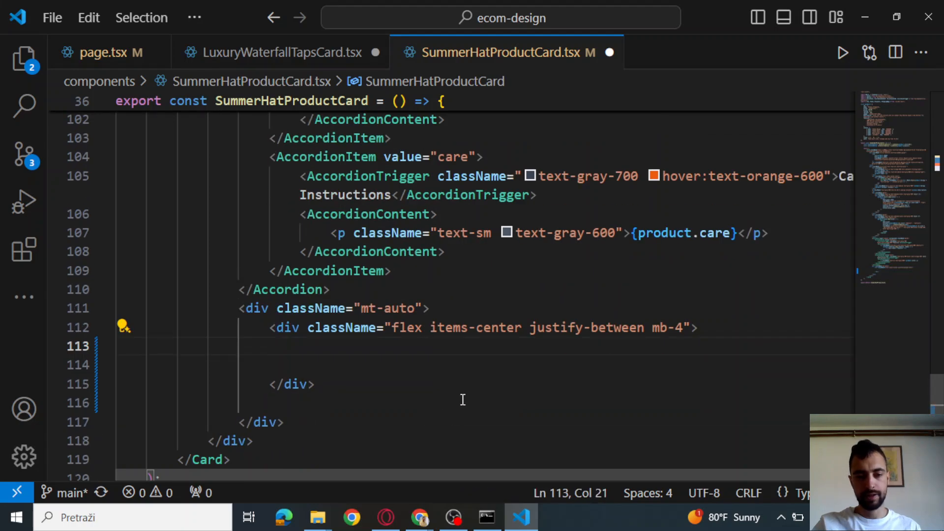
Display ${product.price.toFixed(2)} in a bold 3xl span and place the weather icon row beside it.
{"action": "type", "text": "<span className=\"text-3xl font-bold text-gray-800\"></span>"}
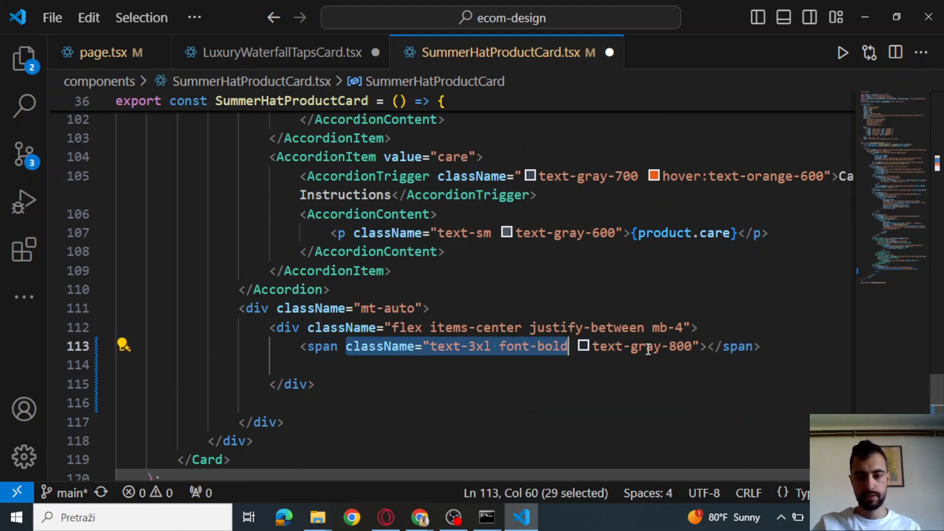
{"action": "type", "text": "${product.price.toFixed(2)}"}
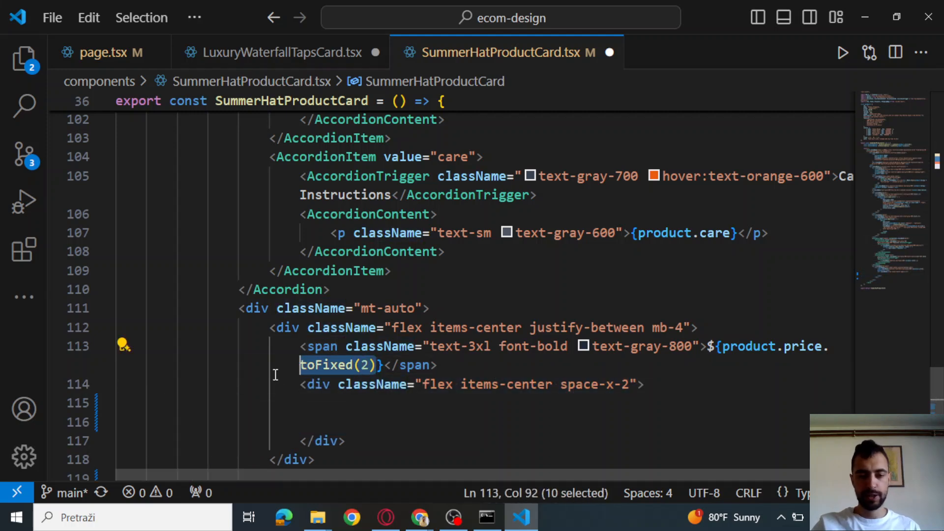
{"action": "left_click", "coordinate": [390, 346]}
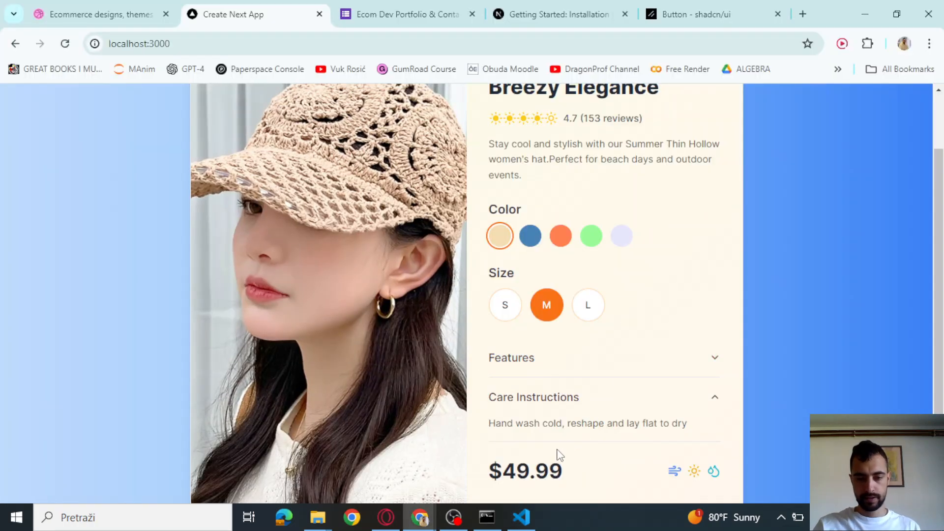
Check the finished Buy Now button in the preview at normal zoom, then bring up the portfolio contact form page.
{"action": "scroll", "scroll_direction": "down", "scroll_amount": 3}
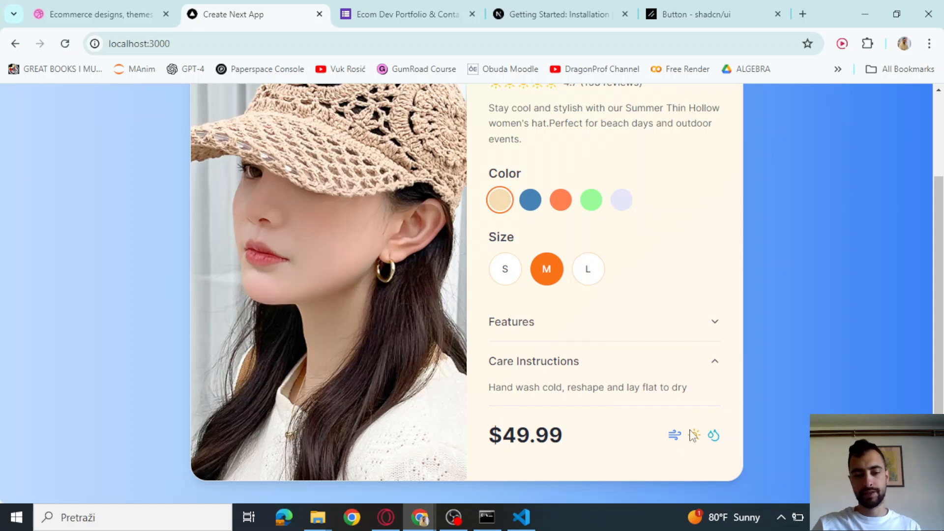
{"action": "left_click", "coordinate": [520, 518]}
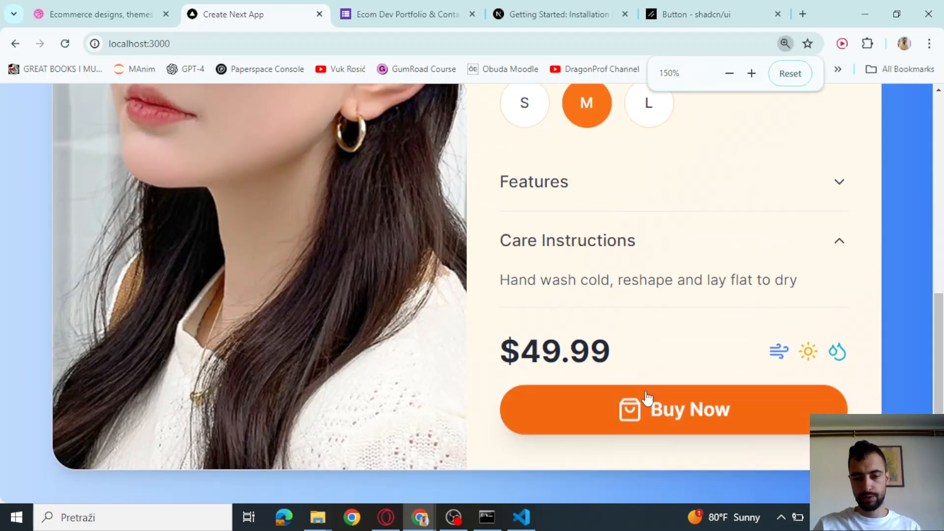
{"action": "left_click", "coordinate": [729, 74]}
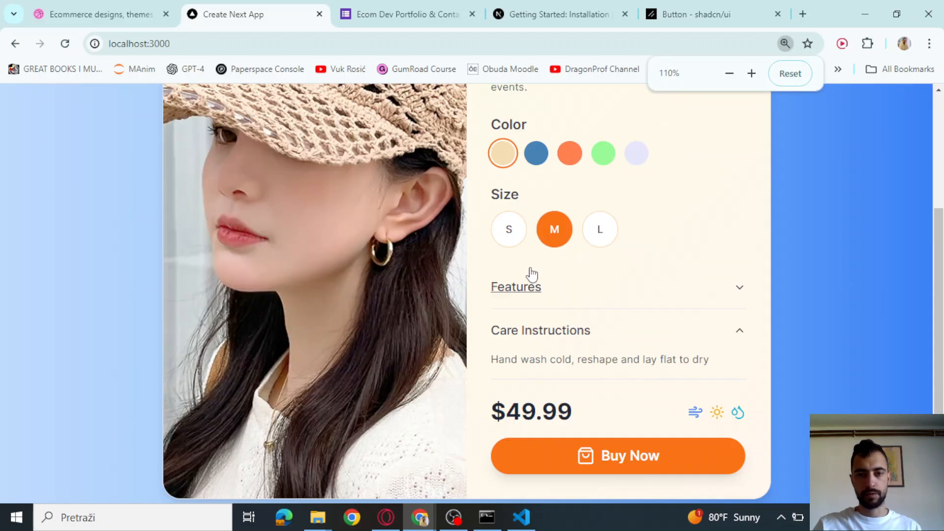
{"action": "left_click", "coordinate": [407, 13]}
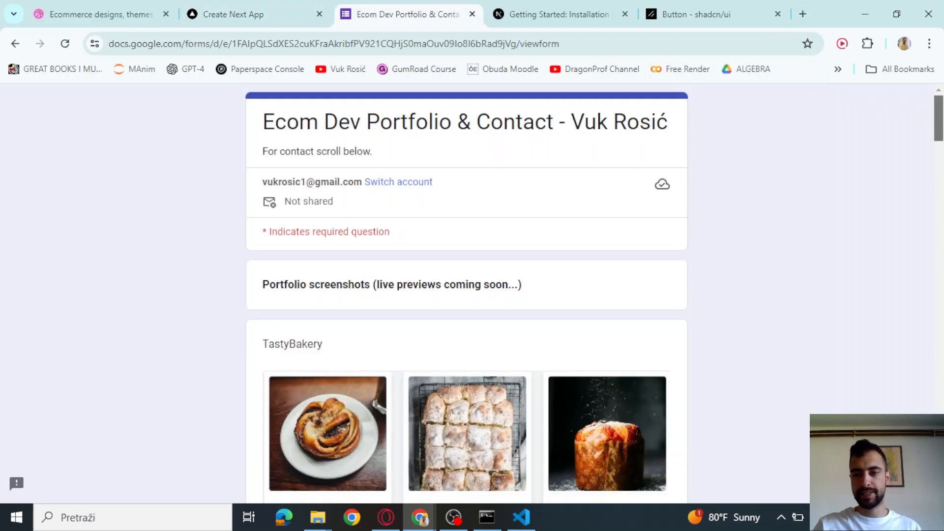
{"action": "scroll", "scroll_direction": "down", "scroll_amount": 3}
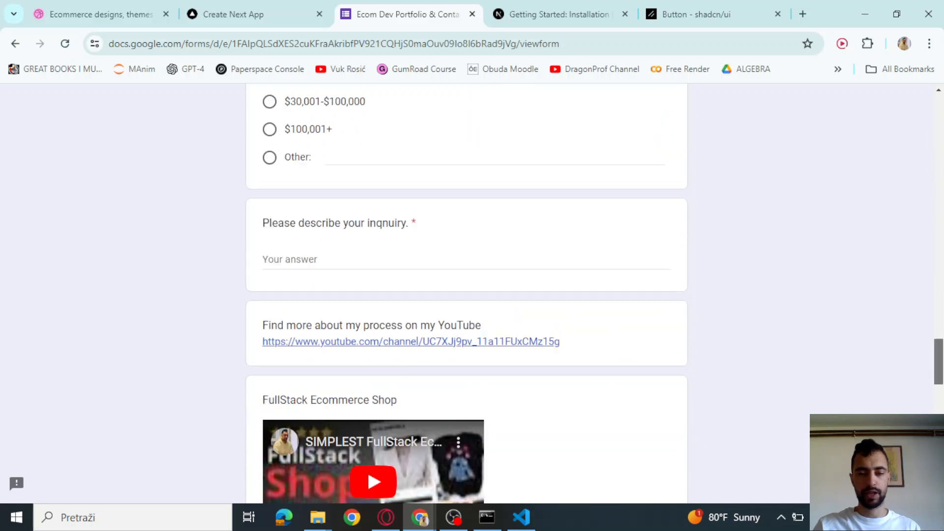